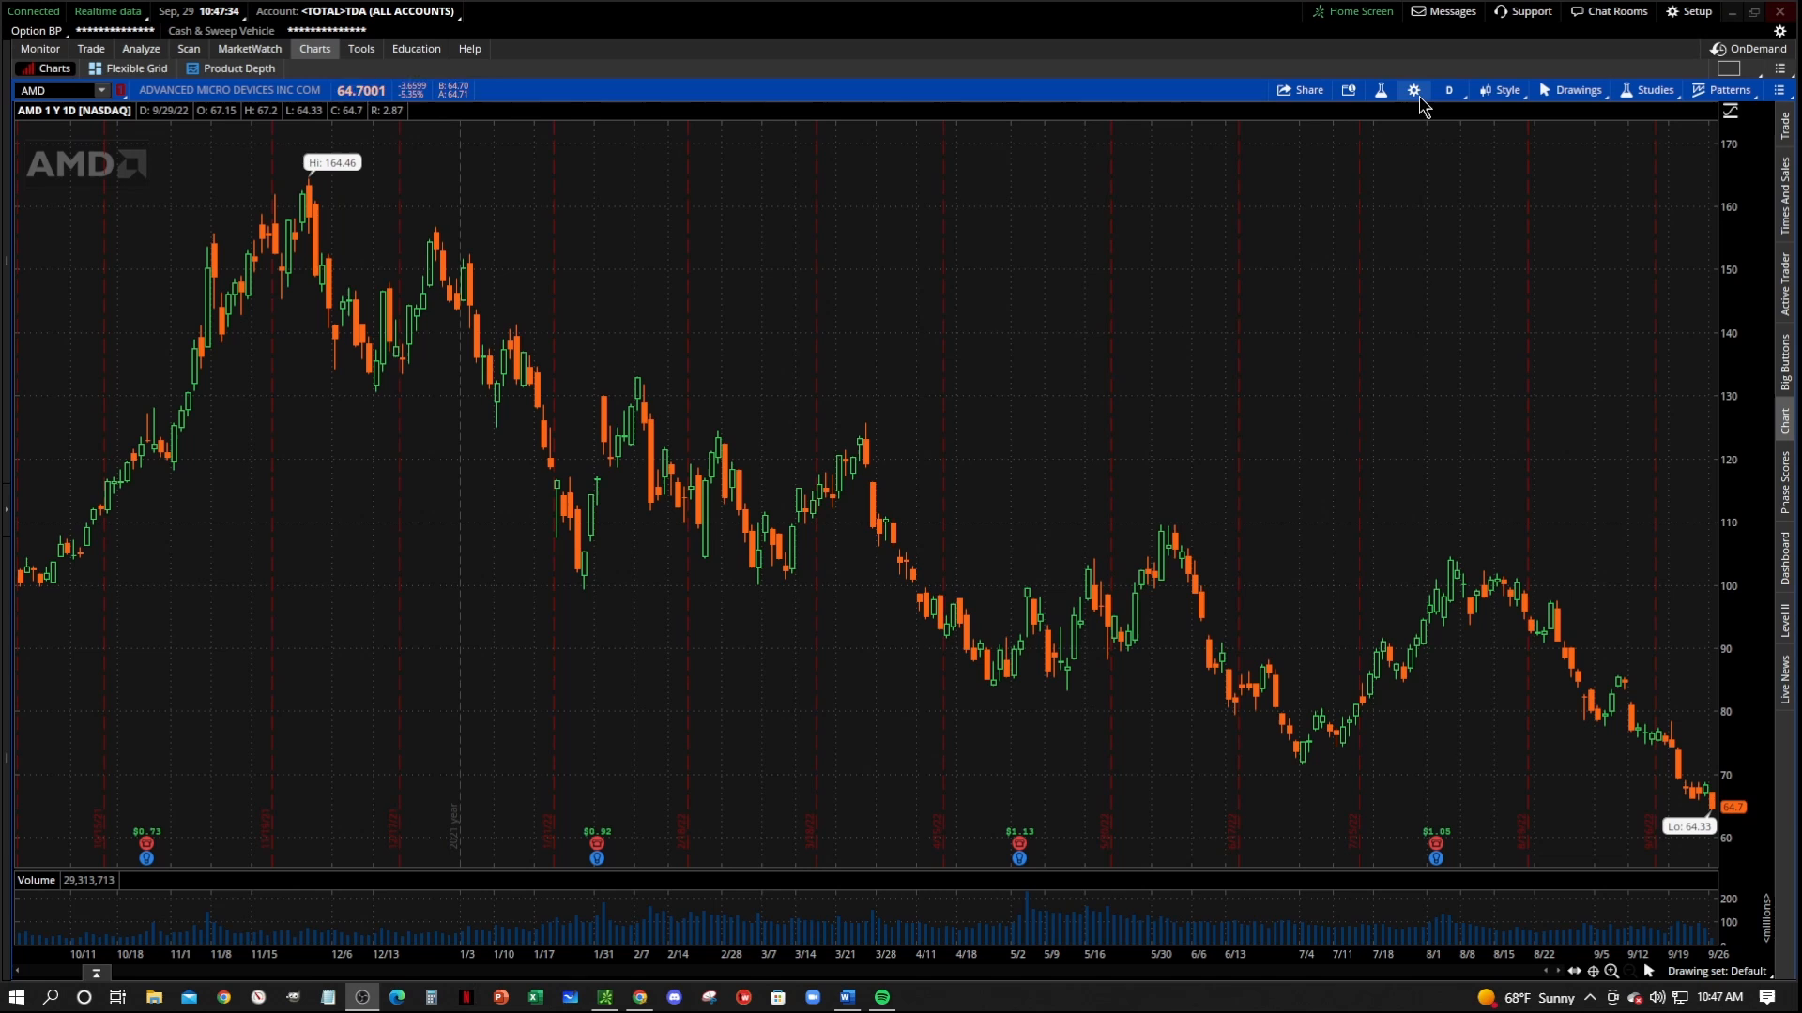
# Enable Overlap volume in Chart Settings > General so volume bars sit on the AMD price graph
pyautogui.click(1414, 88)
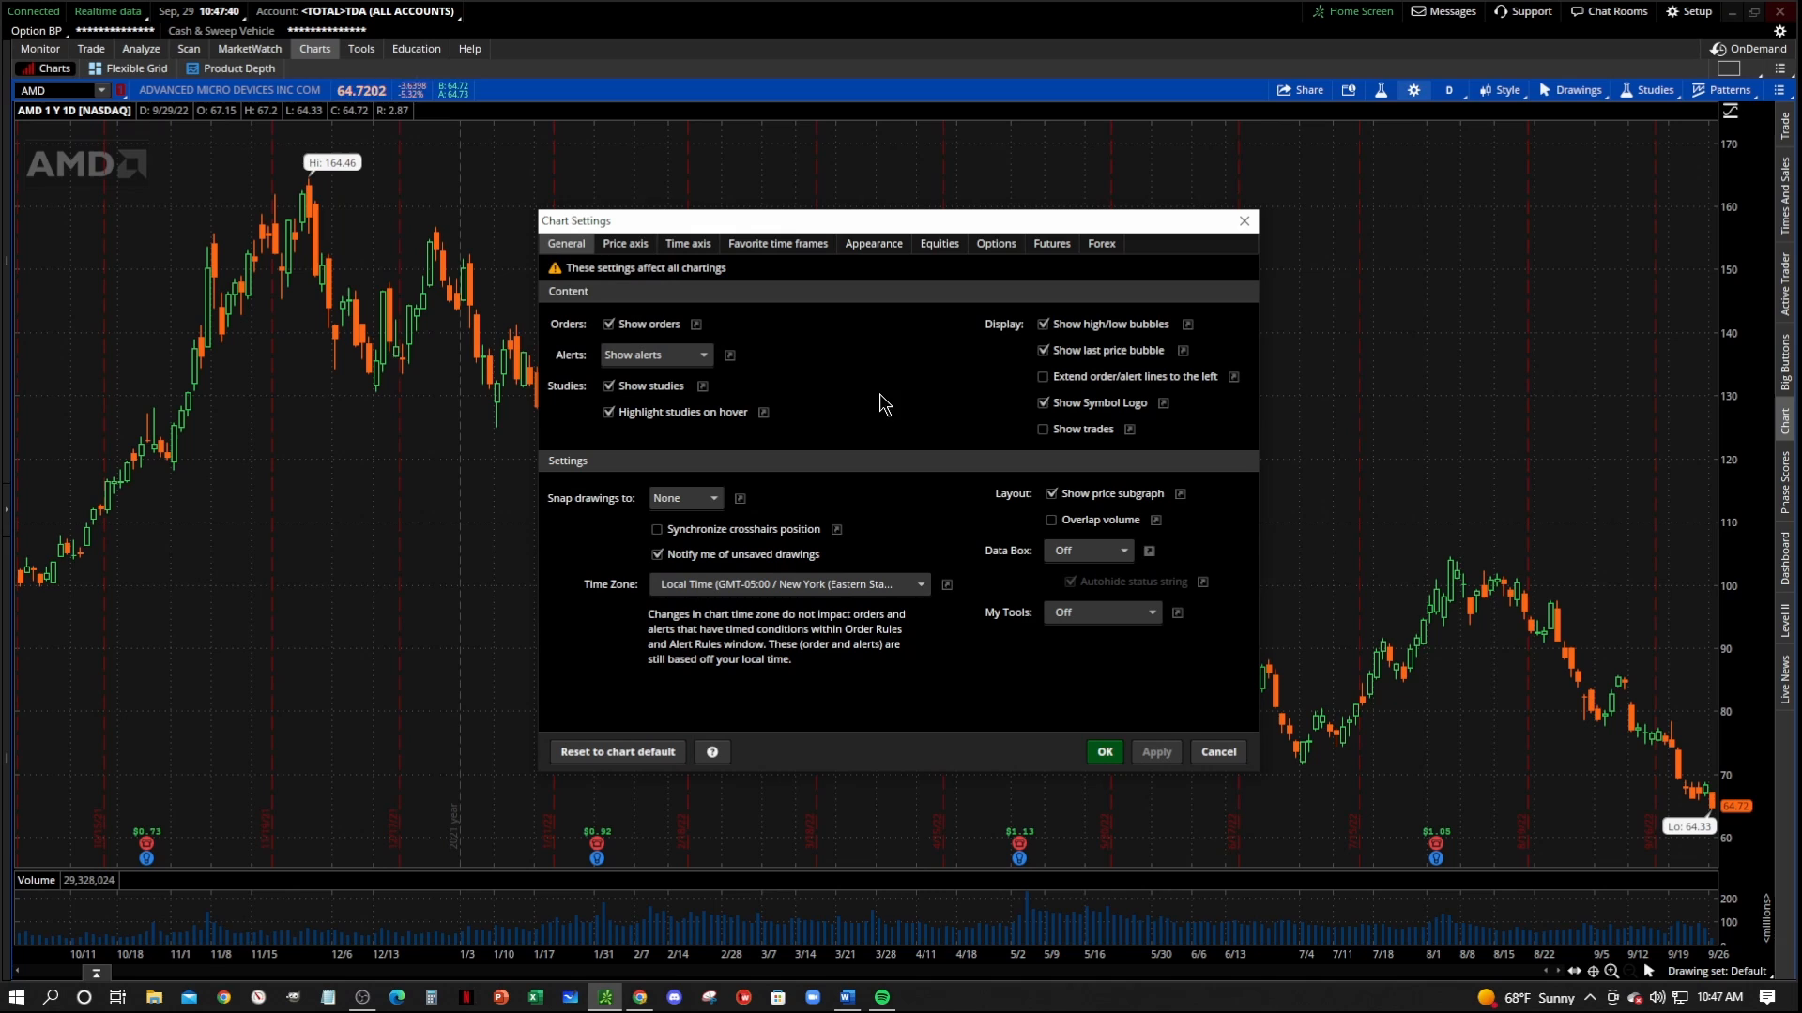
pyautogui.moveTo(1058, 529)
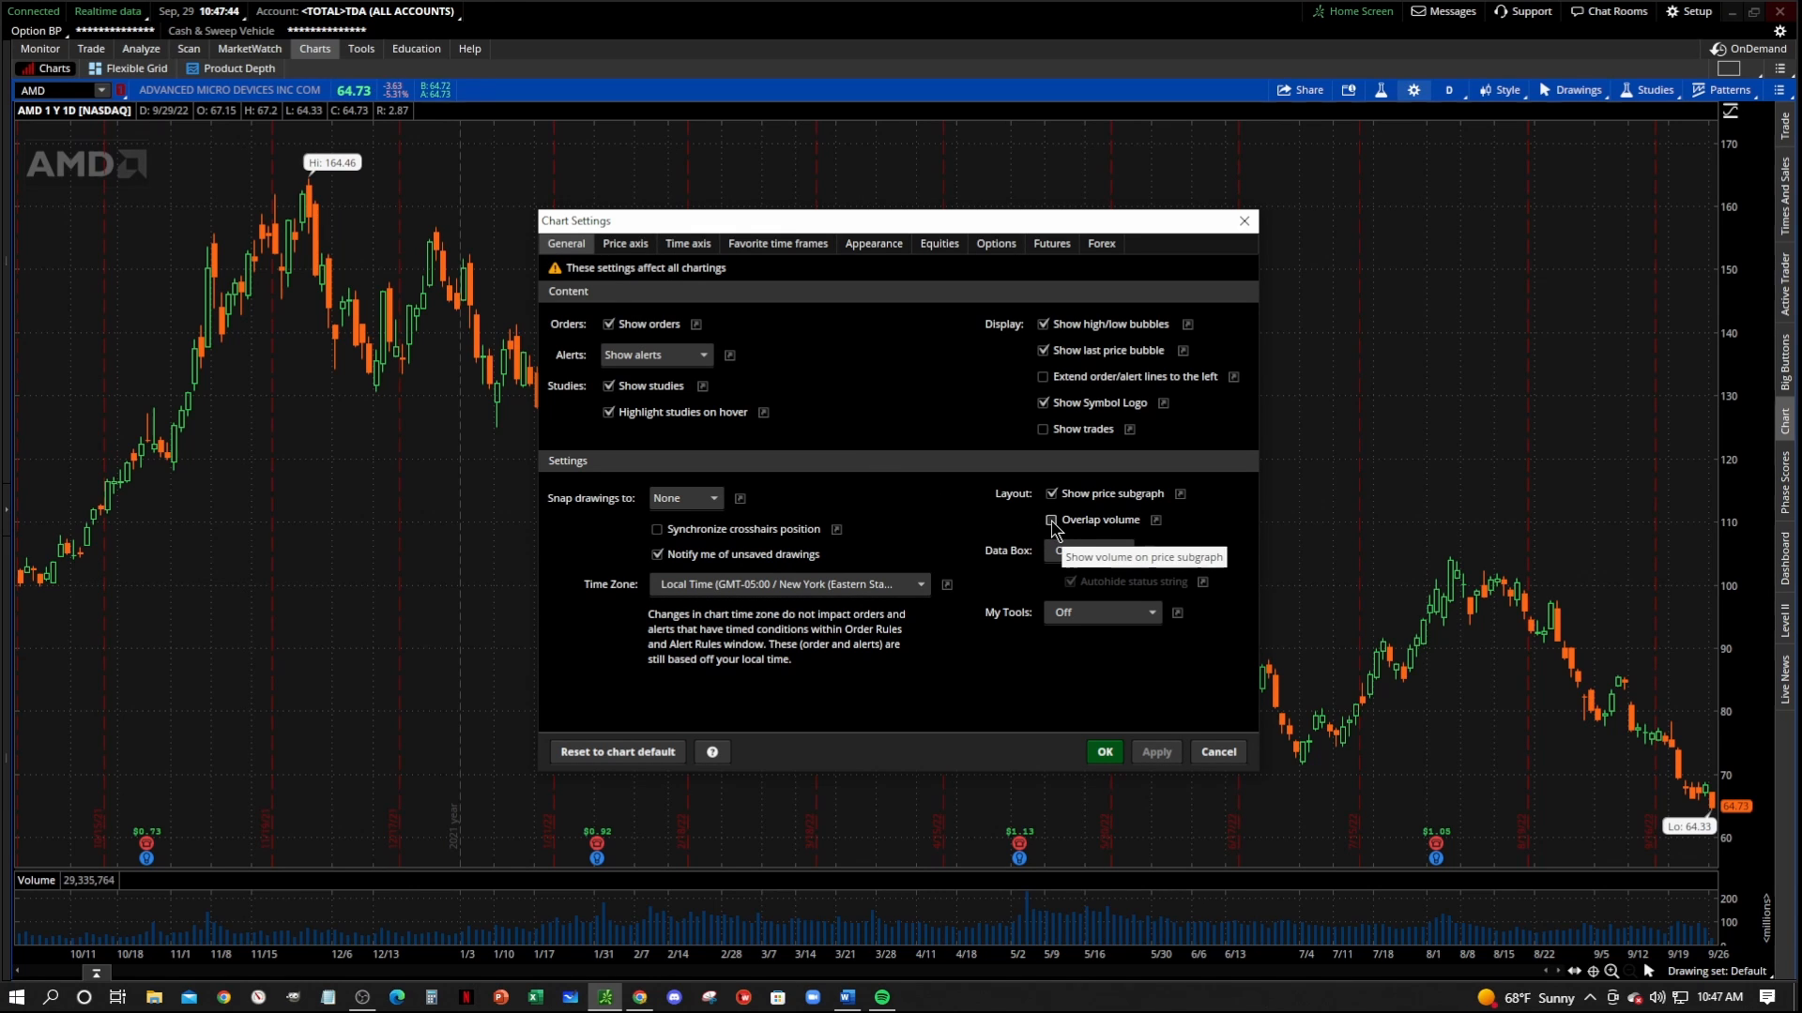
pyautogui.click(1051, 519)
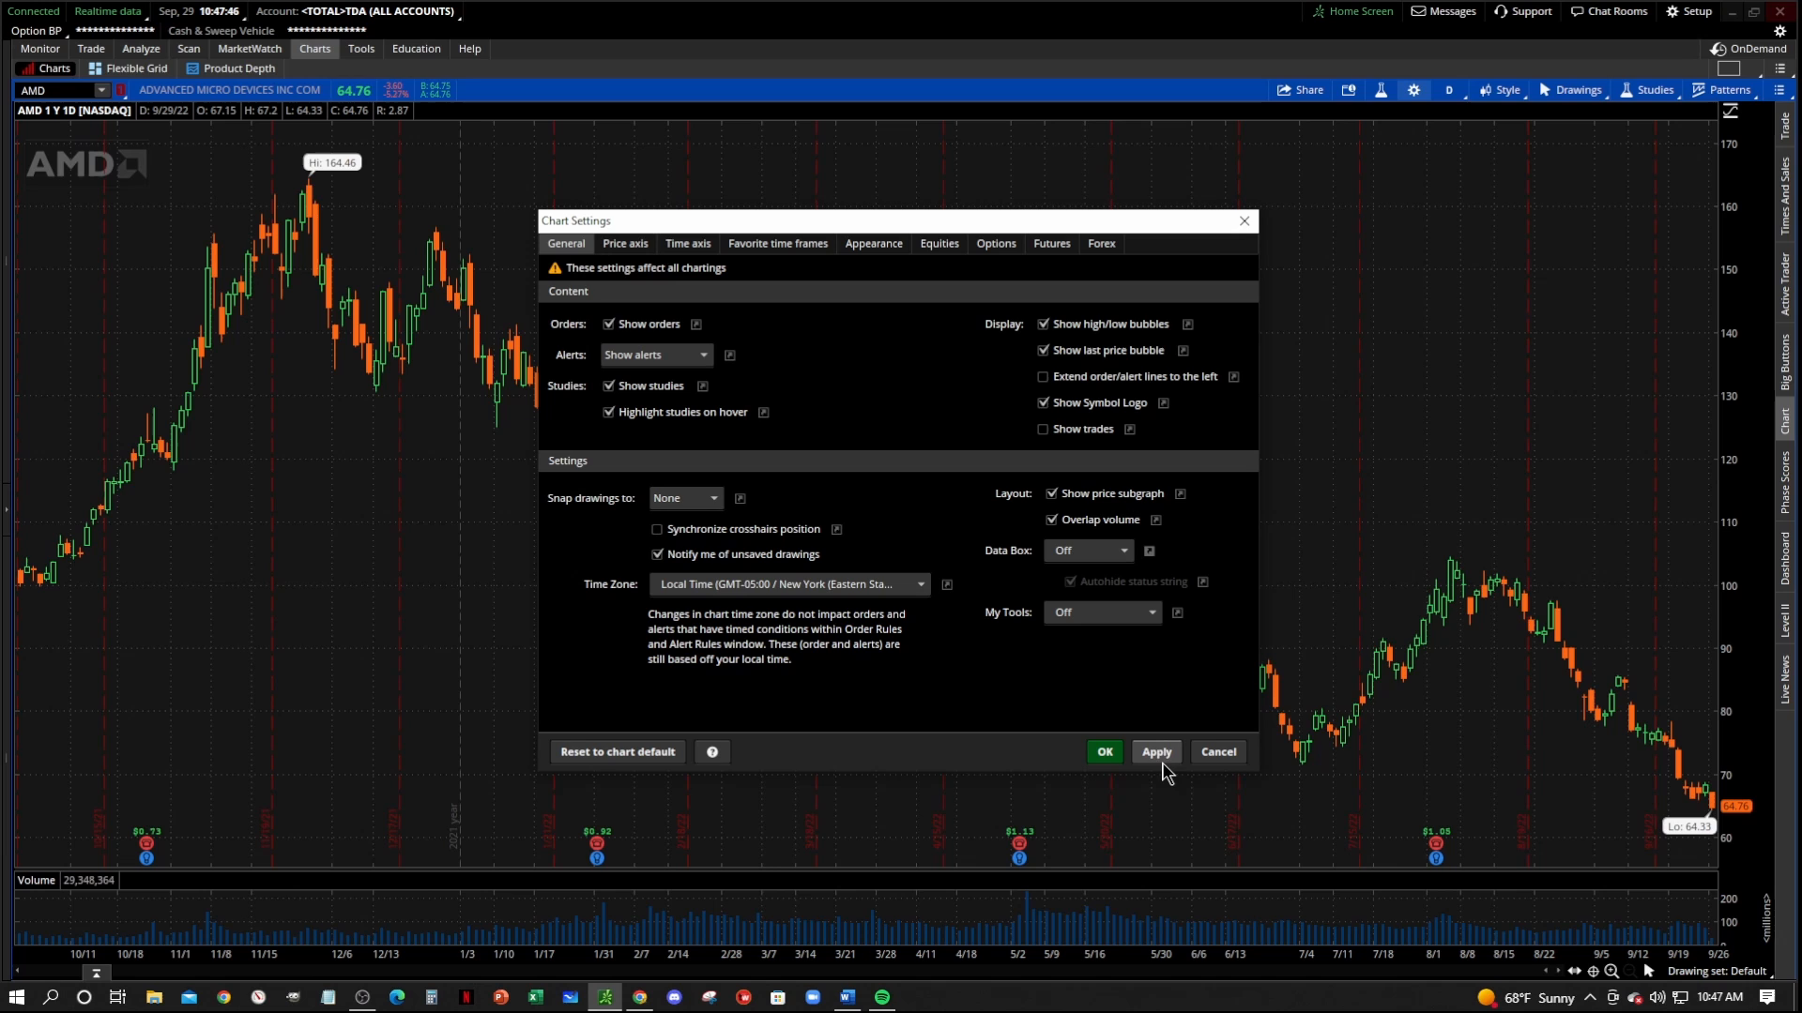
pyautogui.click(1156, 751)
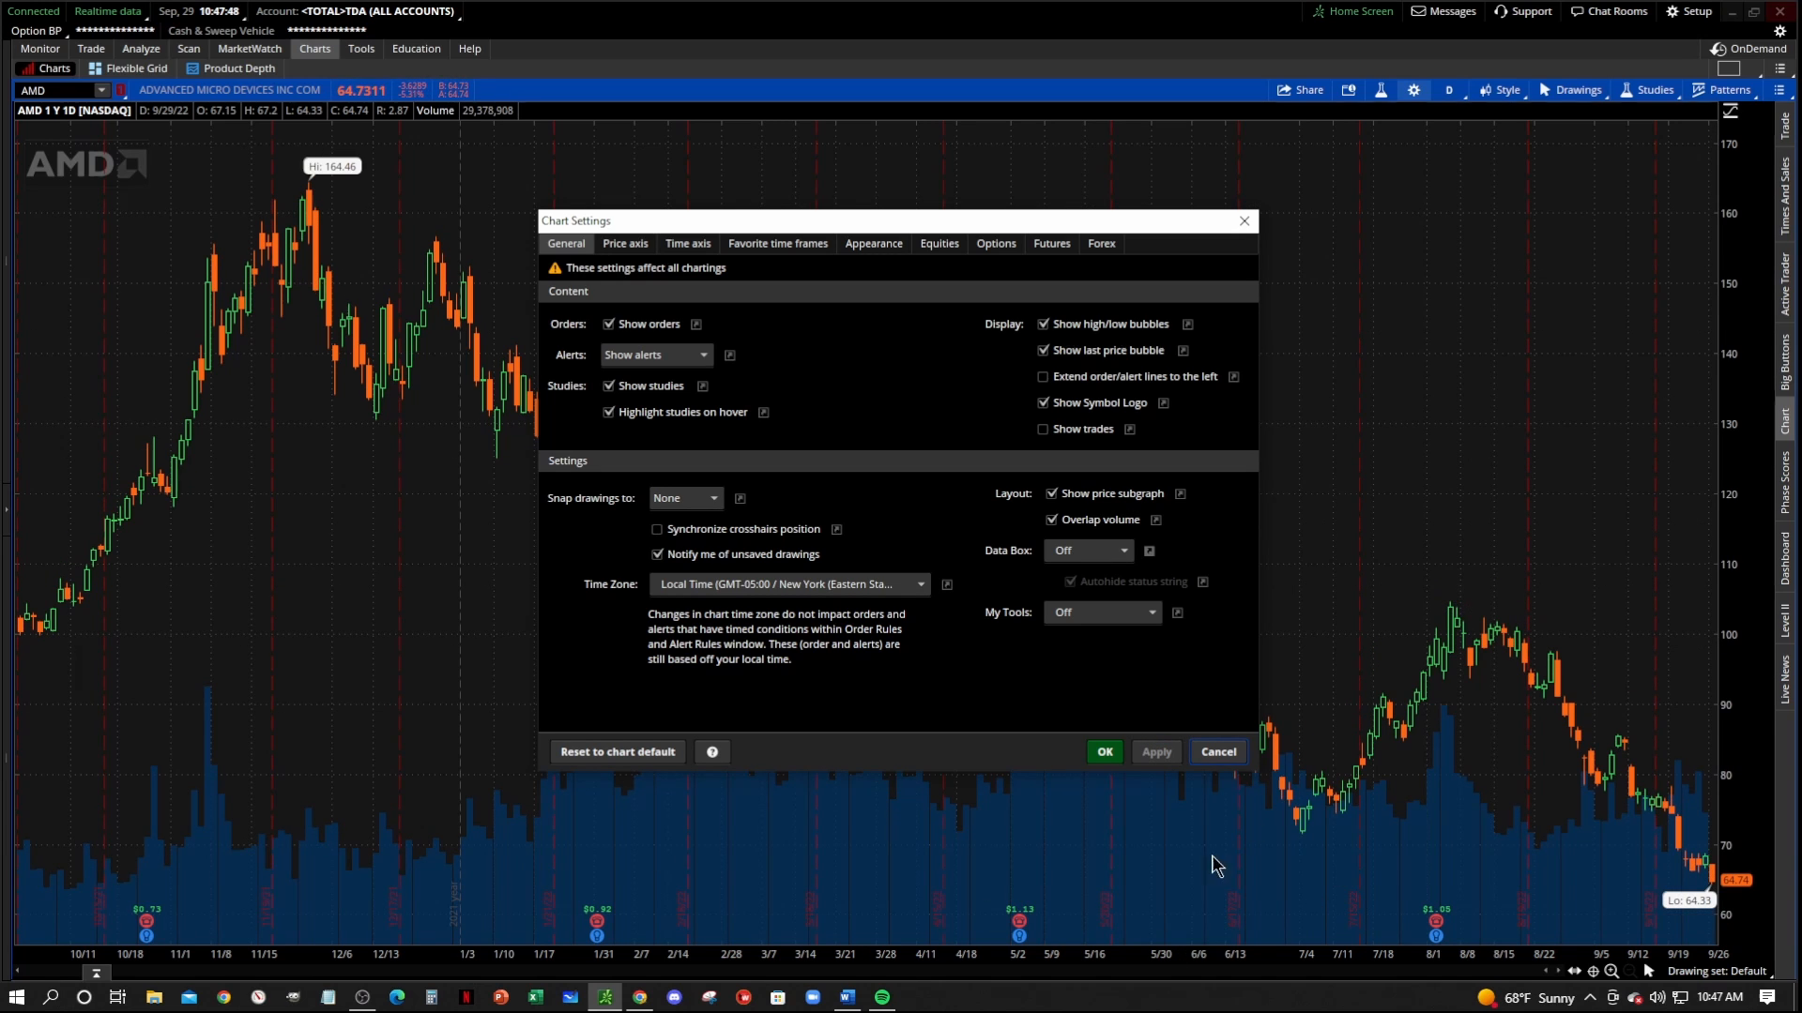
pyautogui.moveTo(1201, 803)
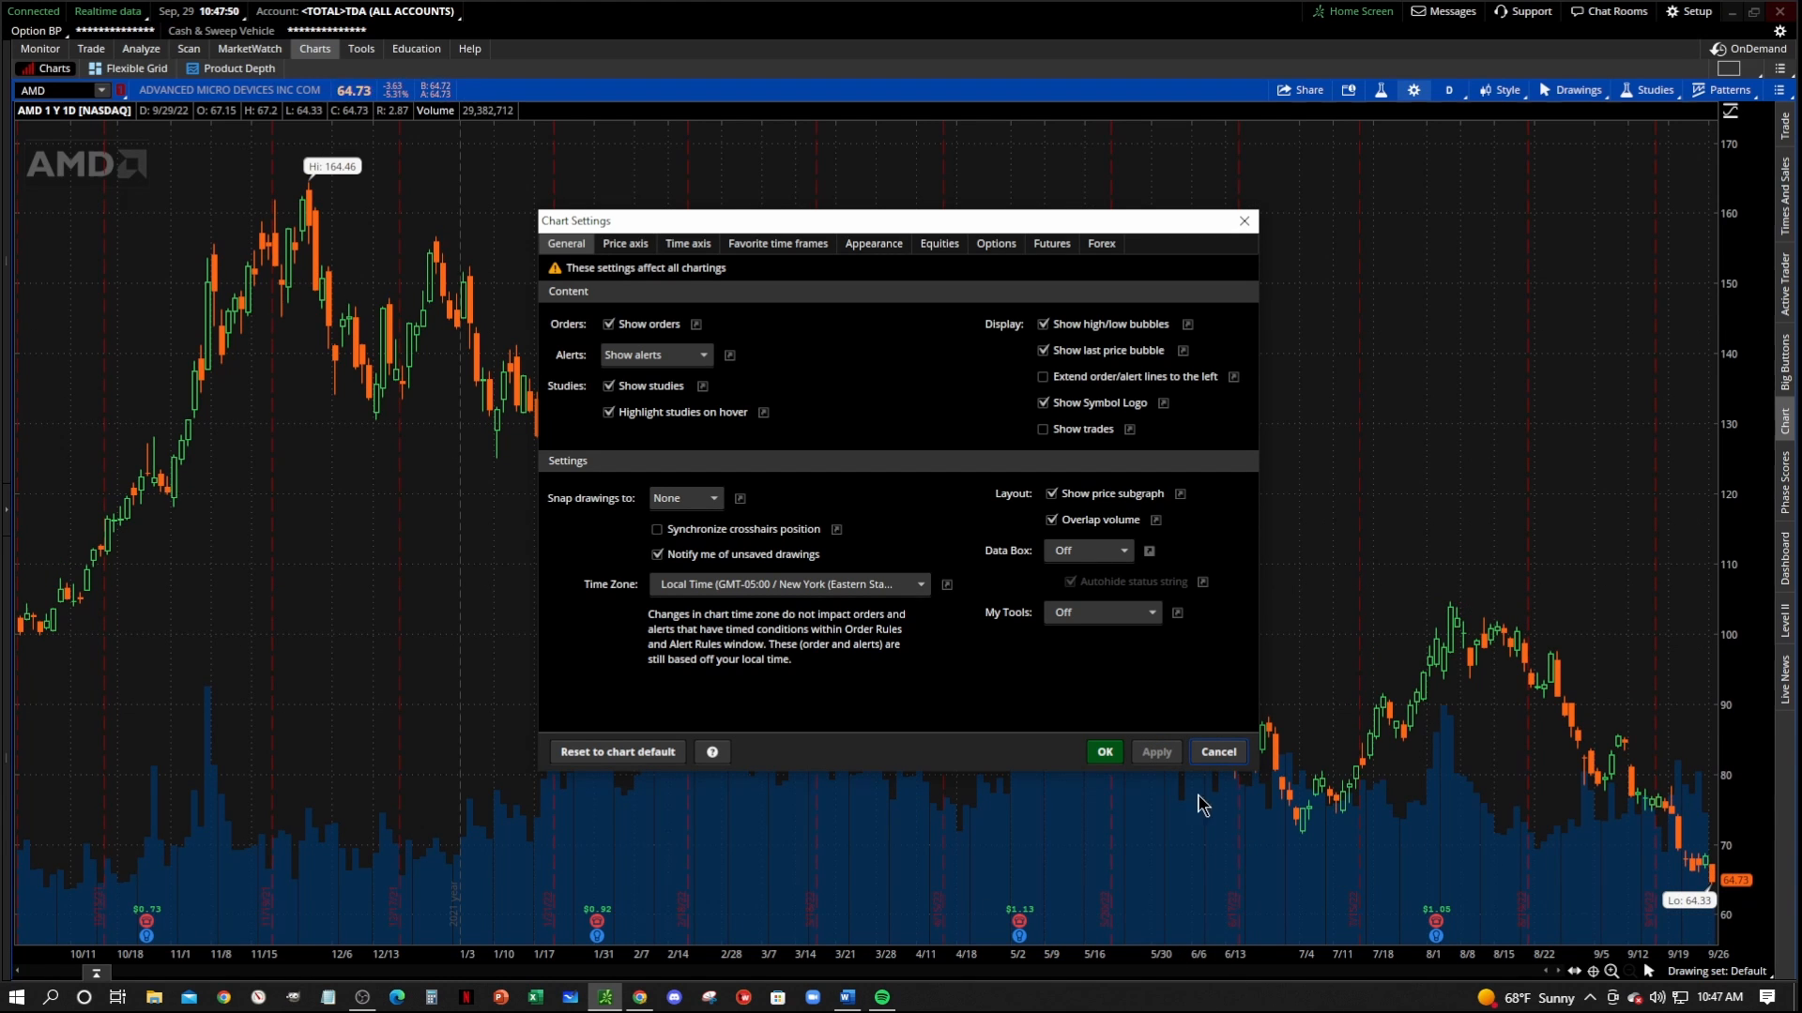
pyautogui.moveTo(1227, 860)
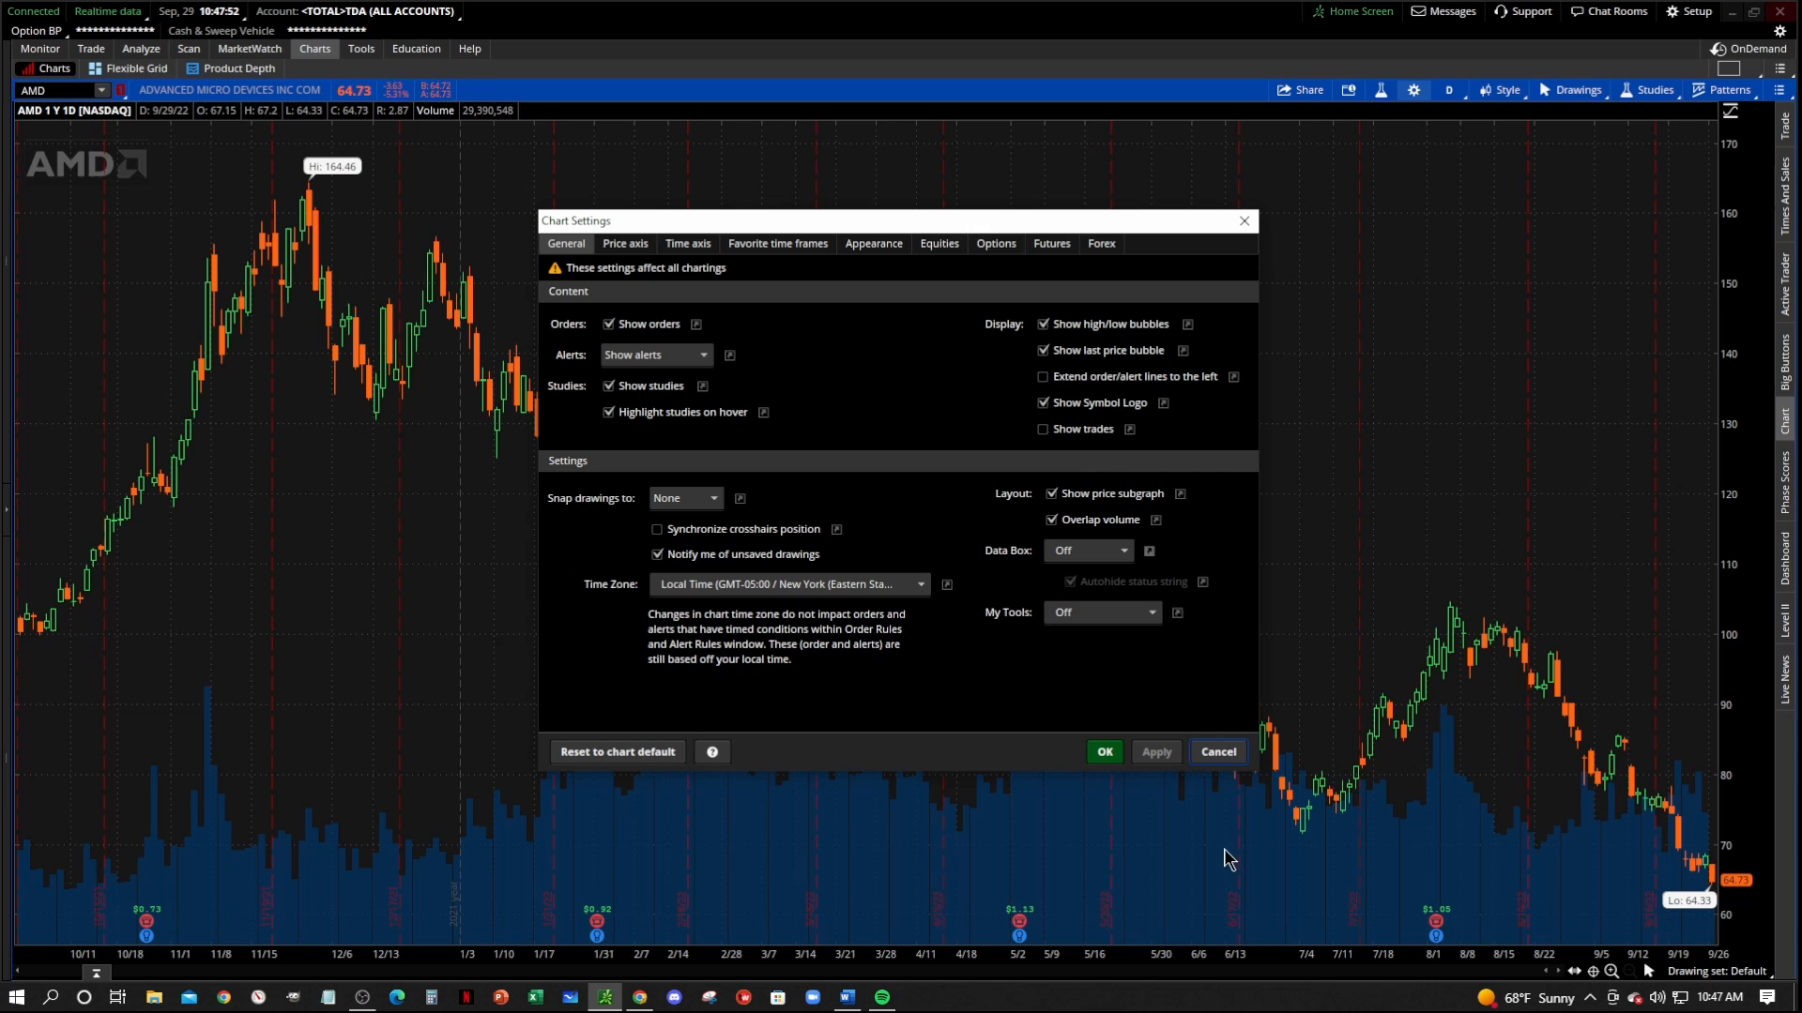
pyautogui.click(1051, 520)
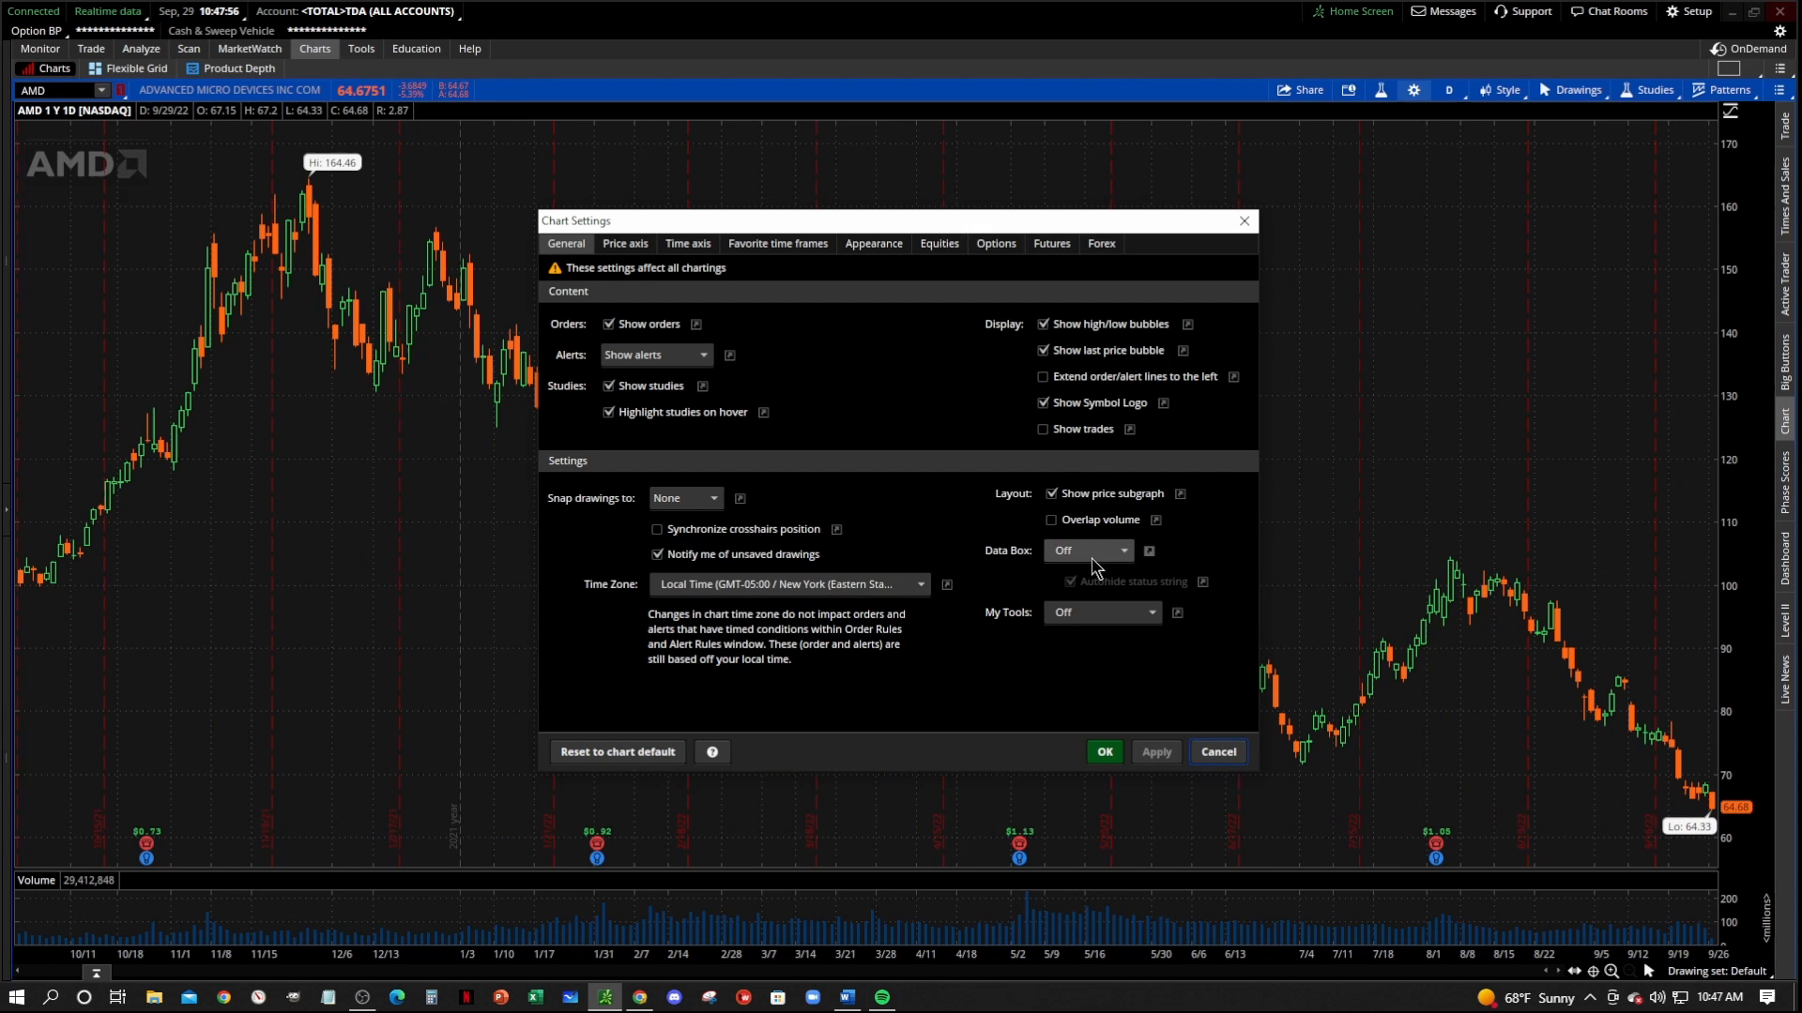
pyautogui.click(1051, 520)
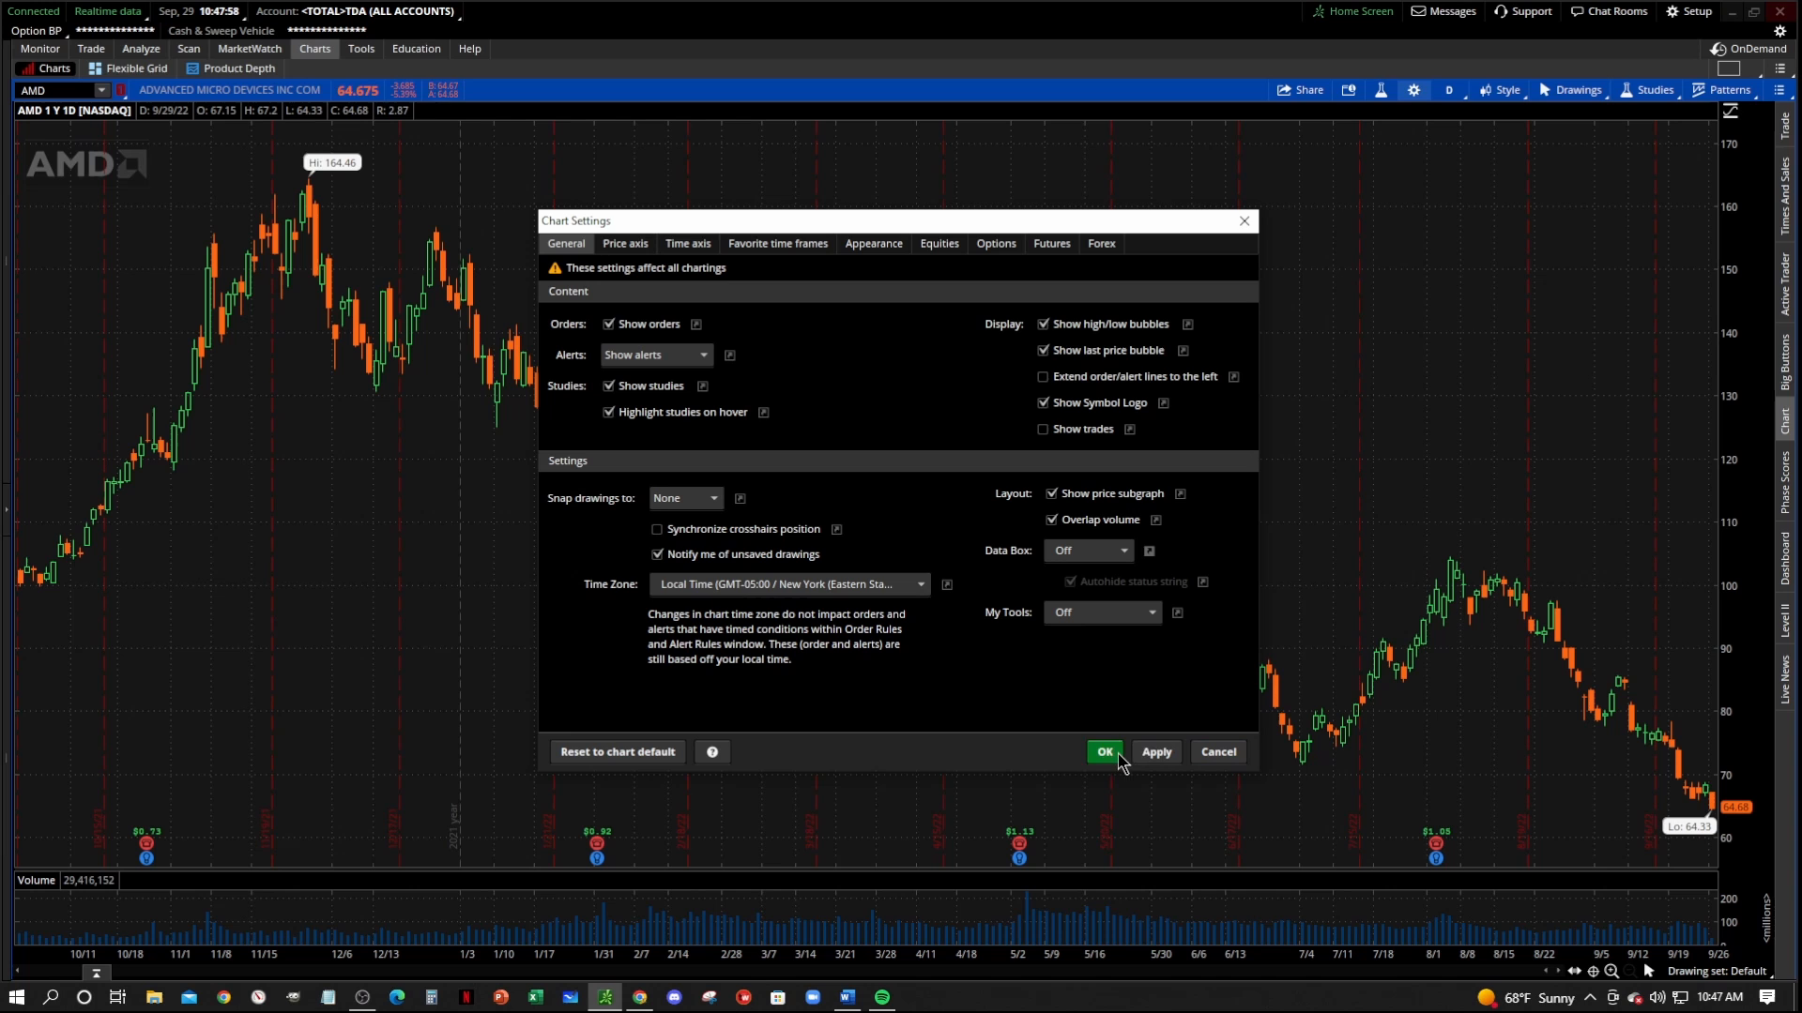
pyautogui.moveTo(1111, 655)
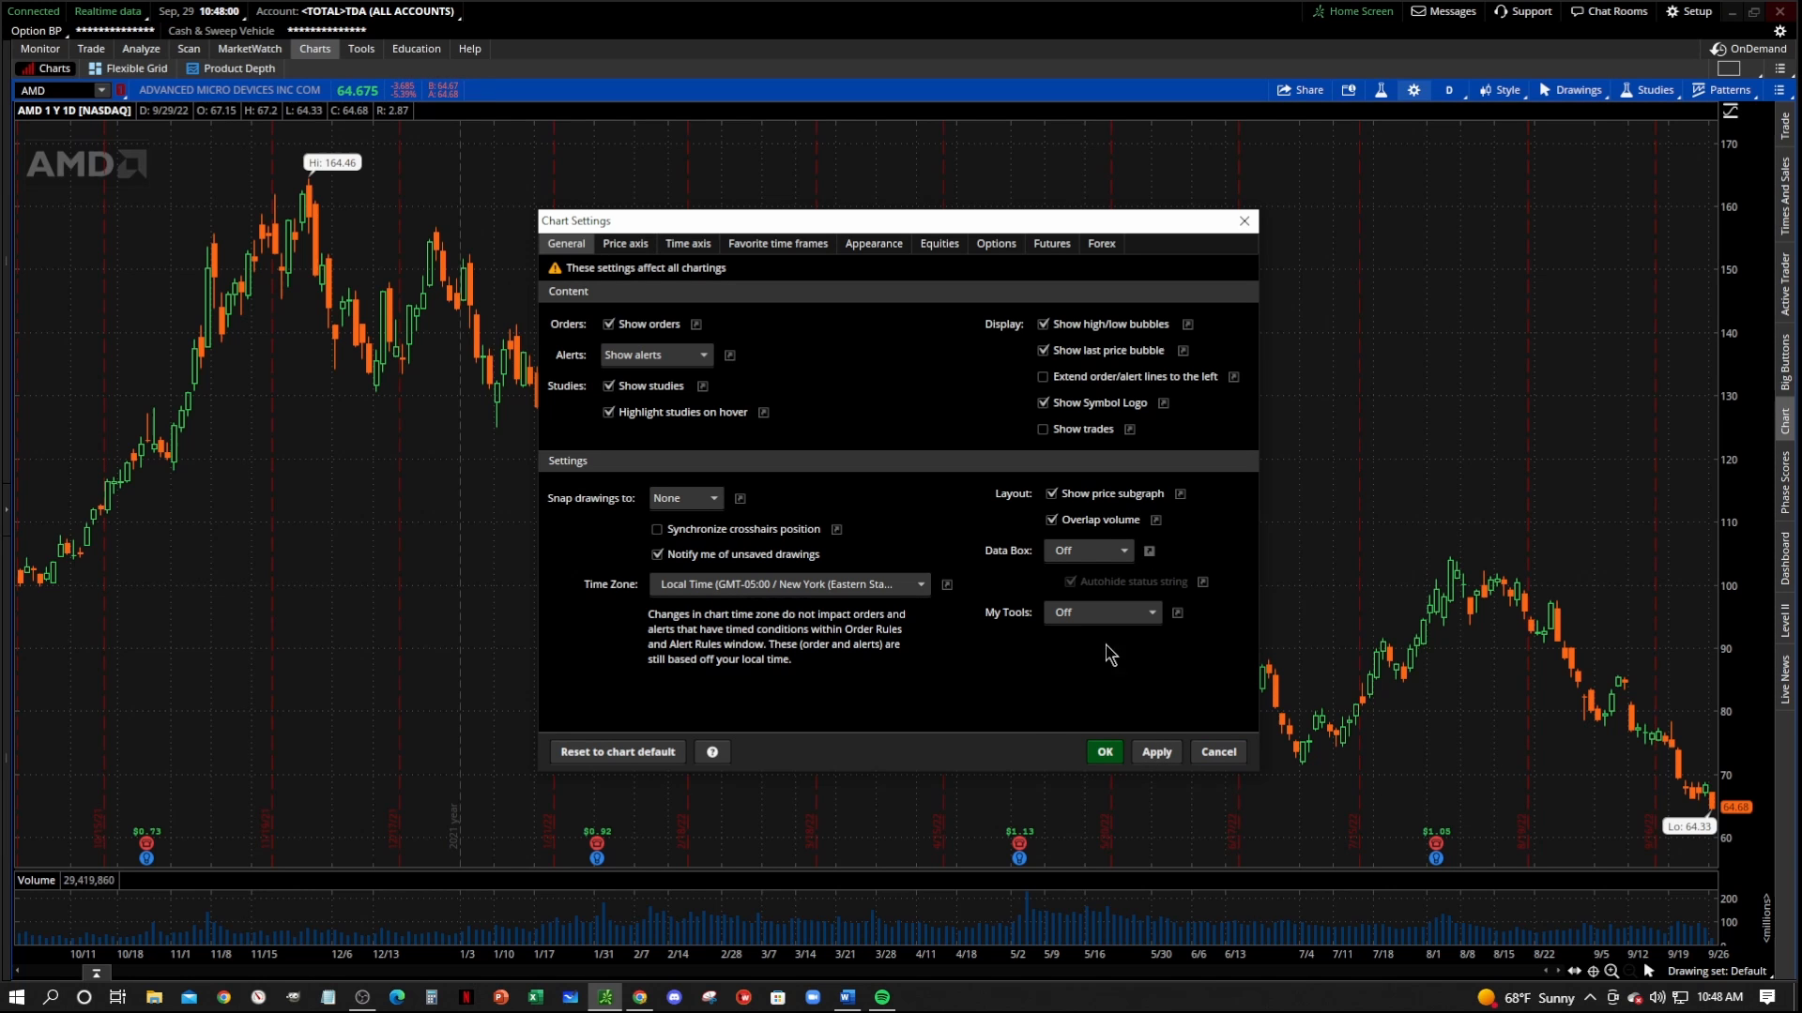
pyautogui.click(1104, 751)
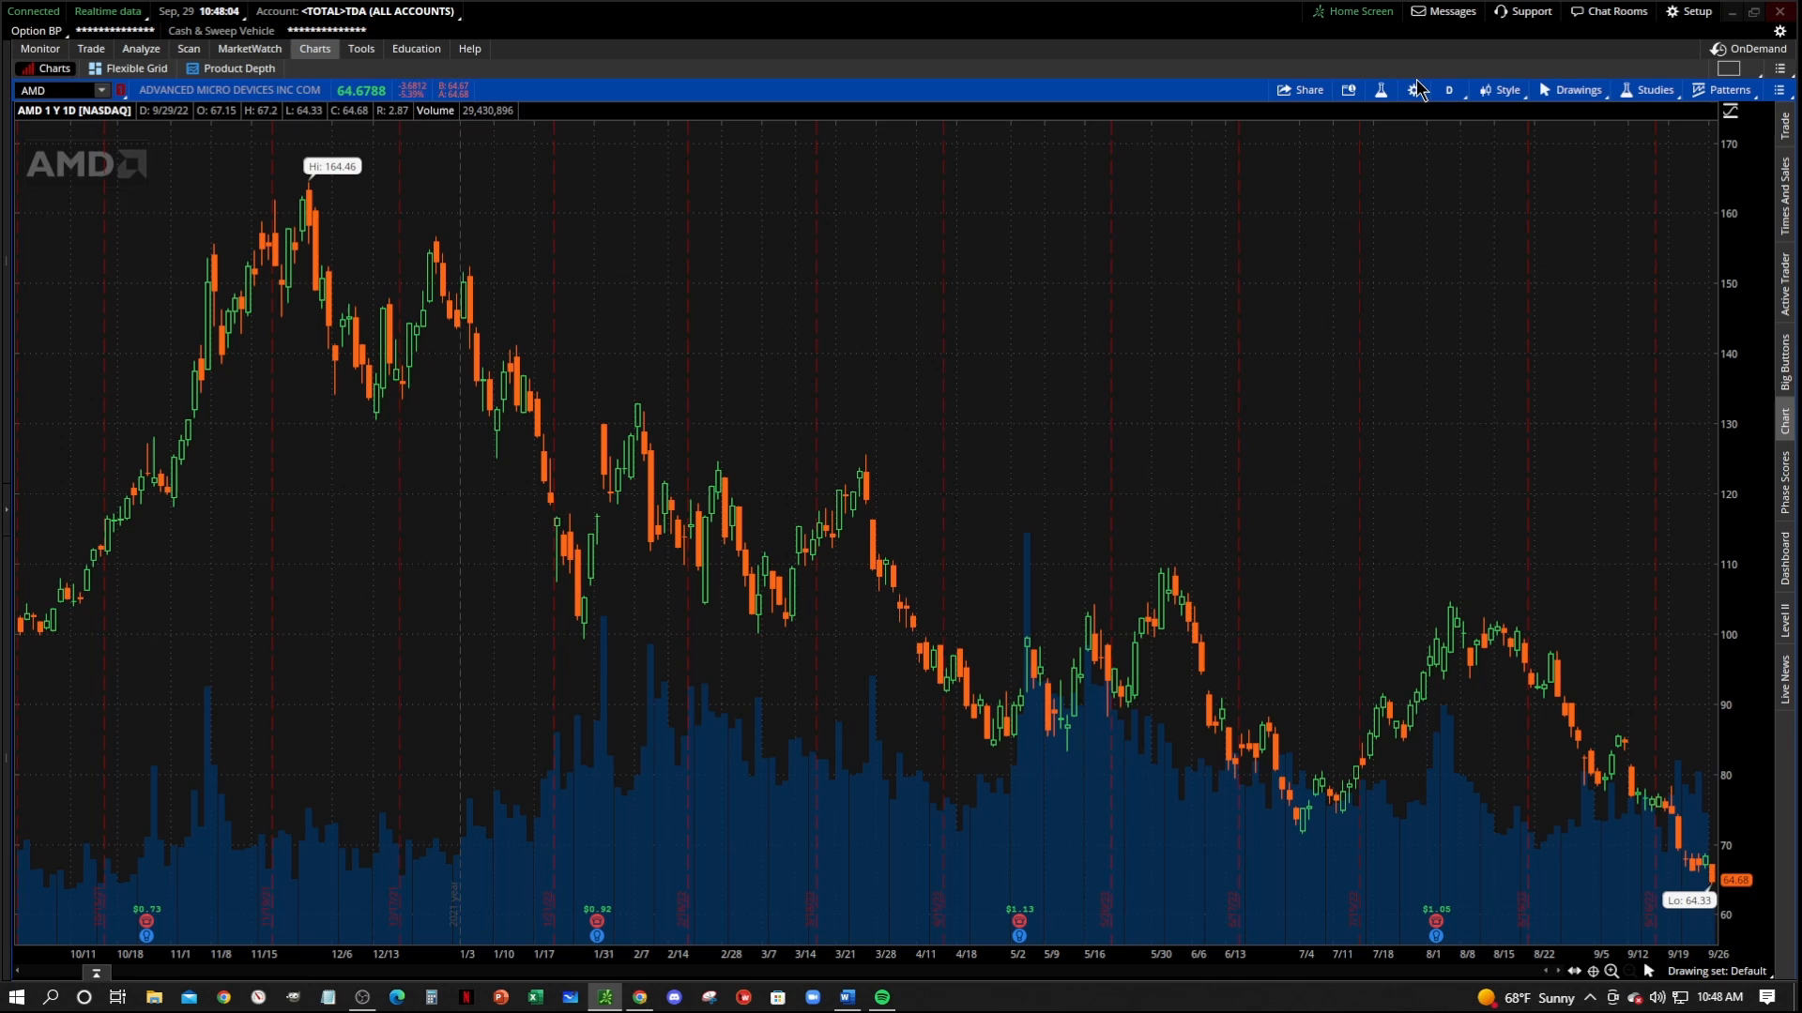
# Set the volume bar Preset colour to a dark gray in Chart Settings > Appearance and apply it
pyautogui.click(1415, 88)
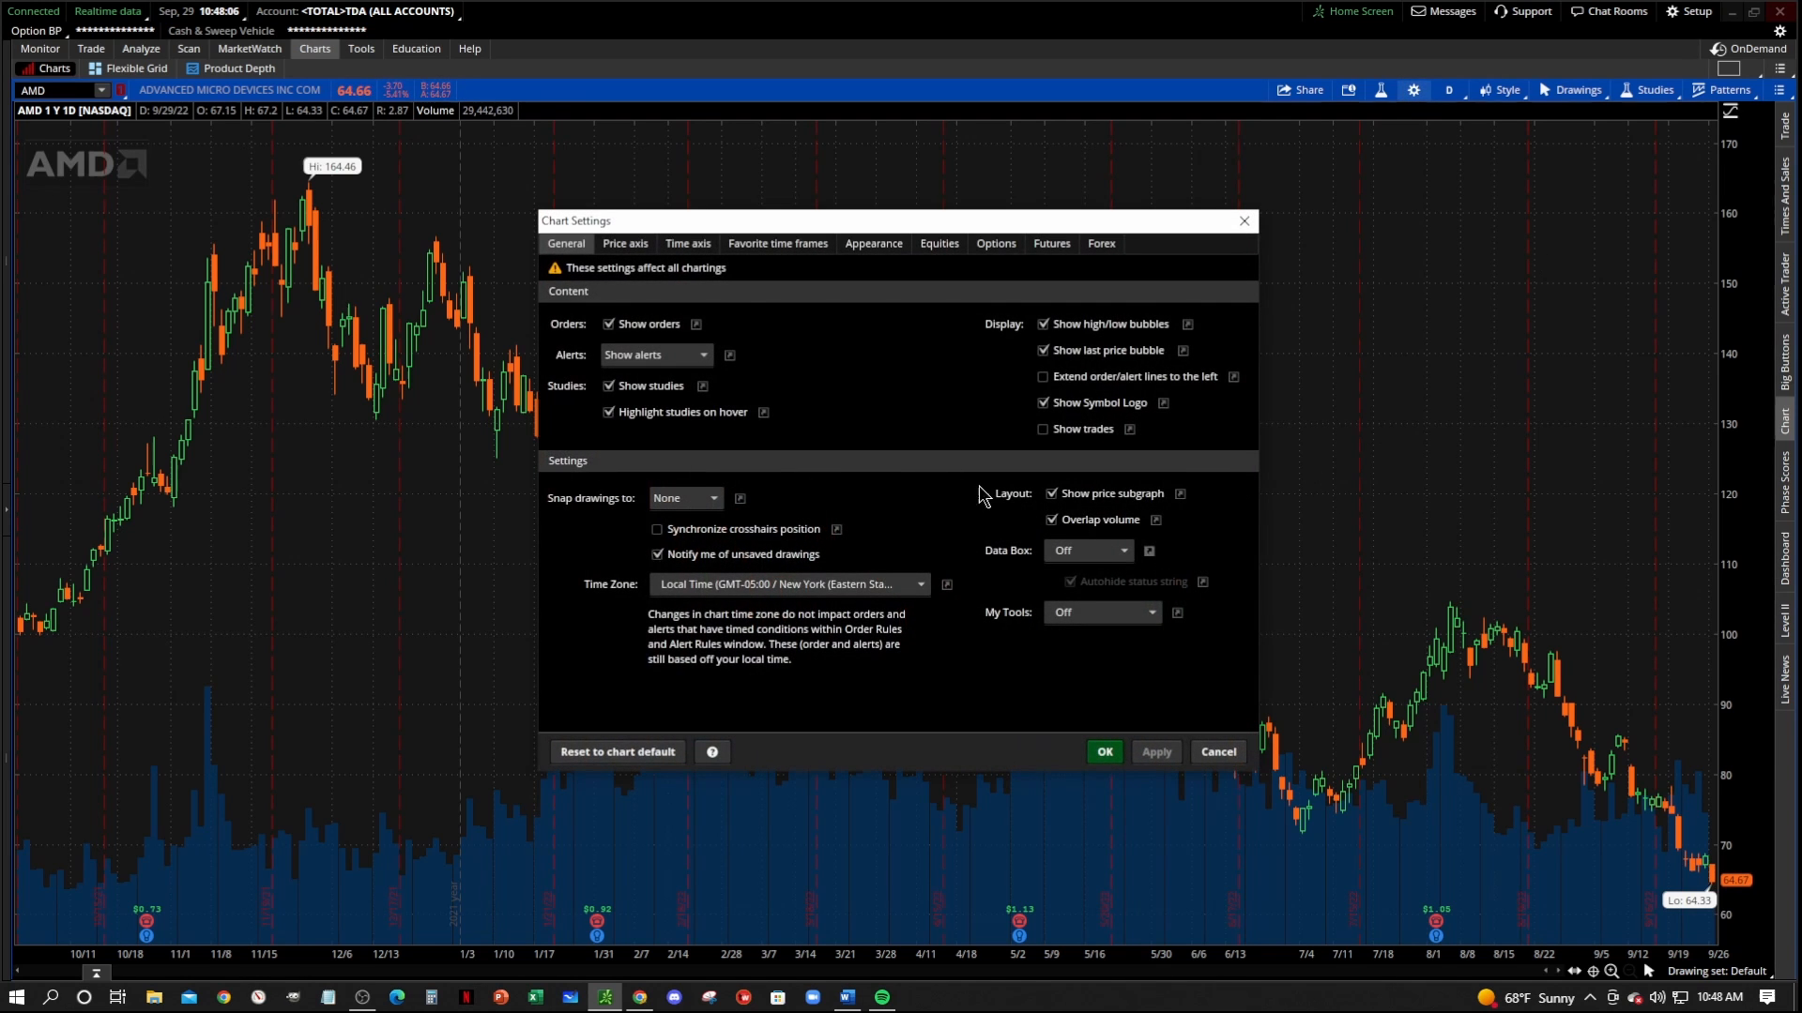
pyautogui.click(874, 242)
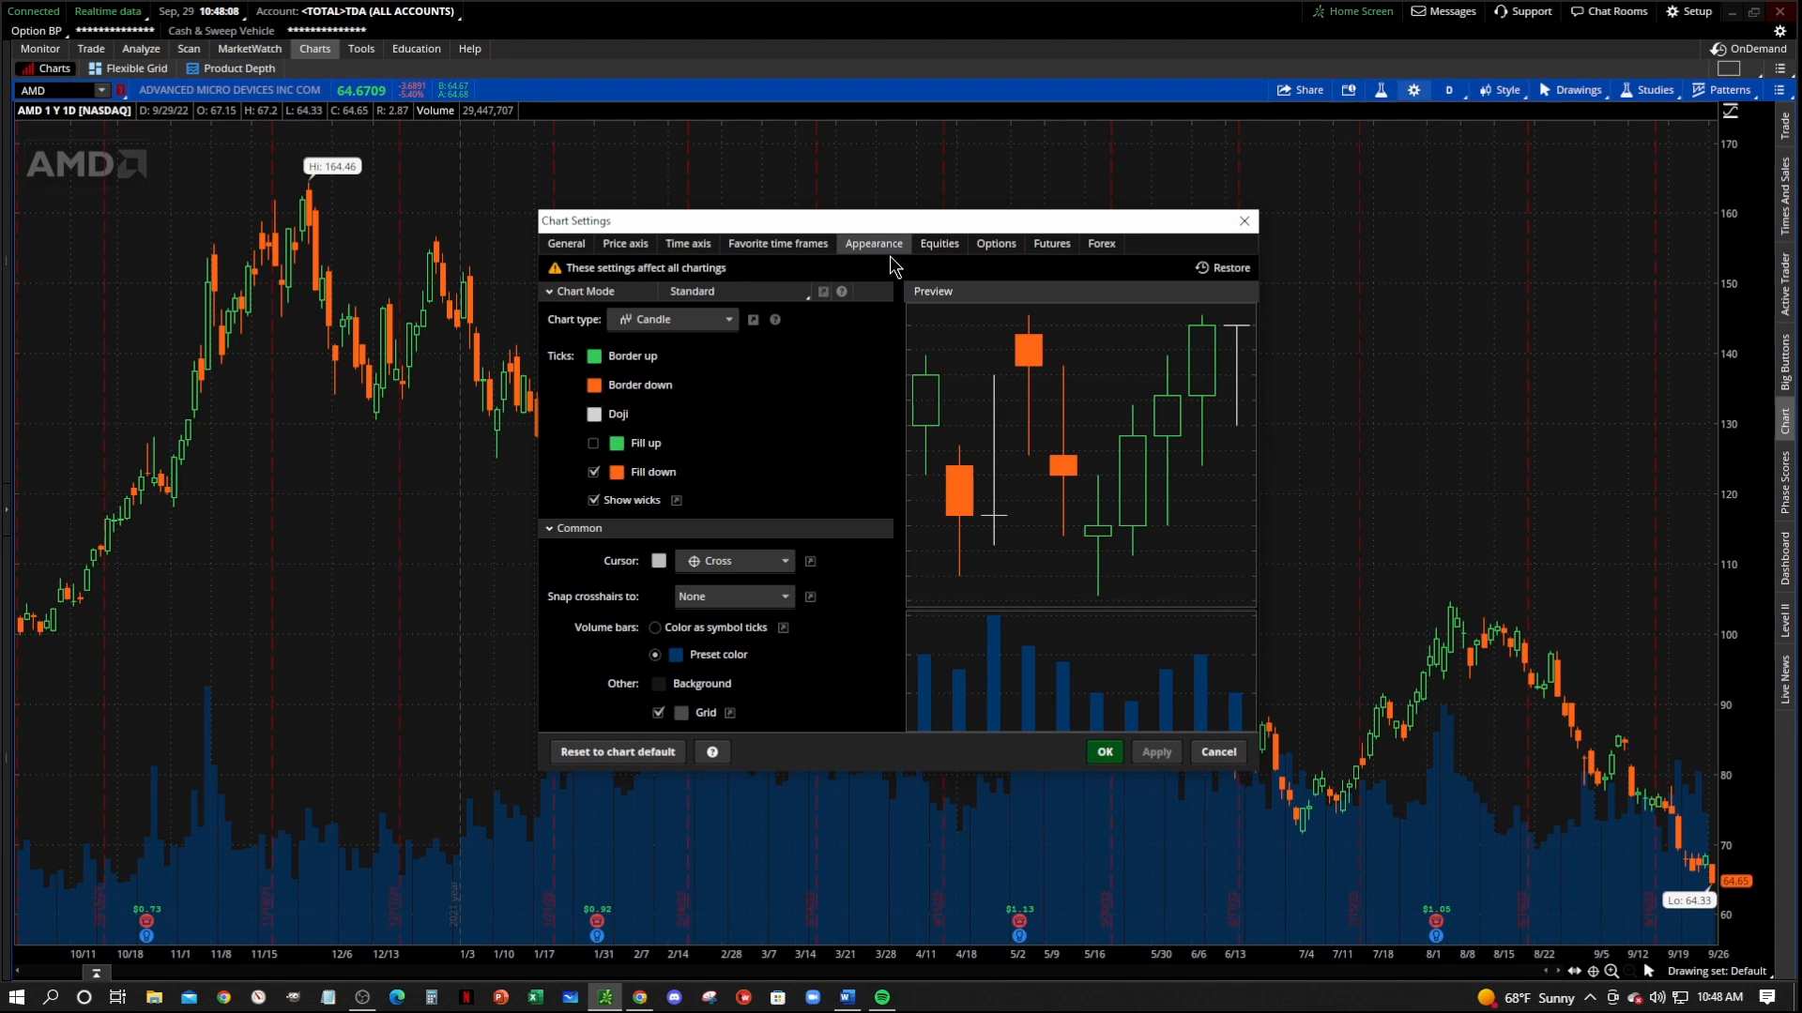
pyautogui.moveTo(578, 678)
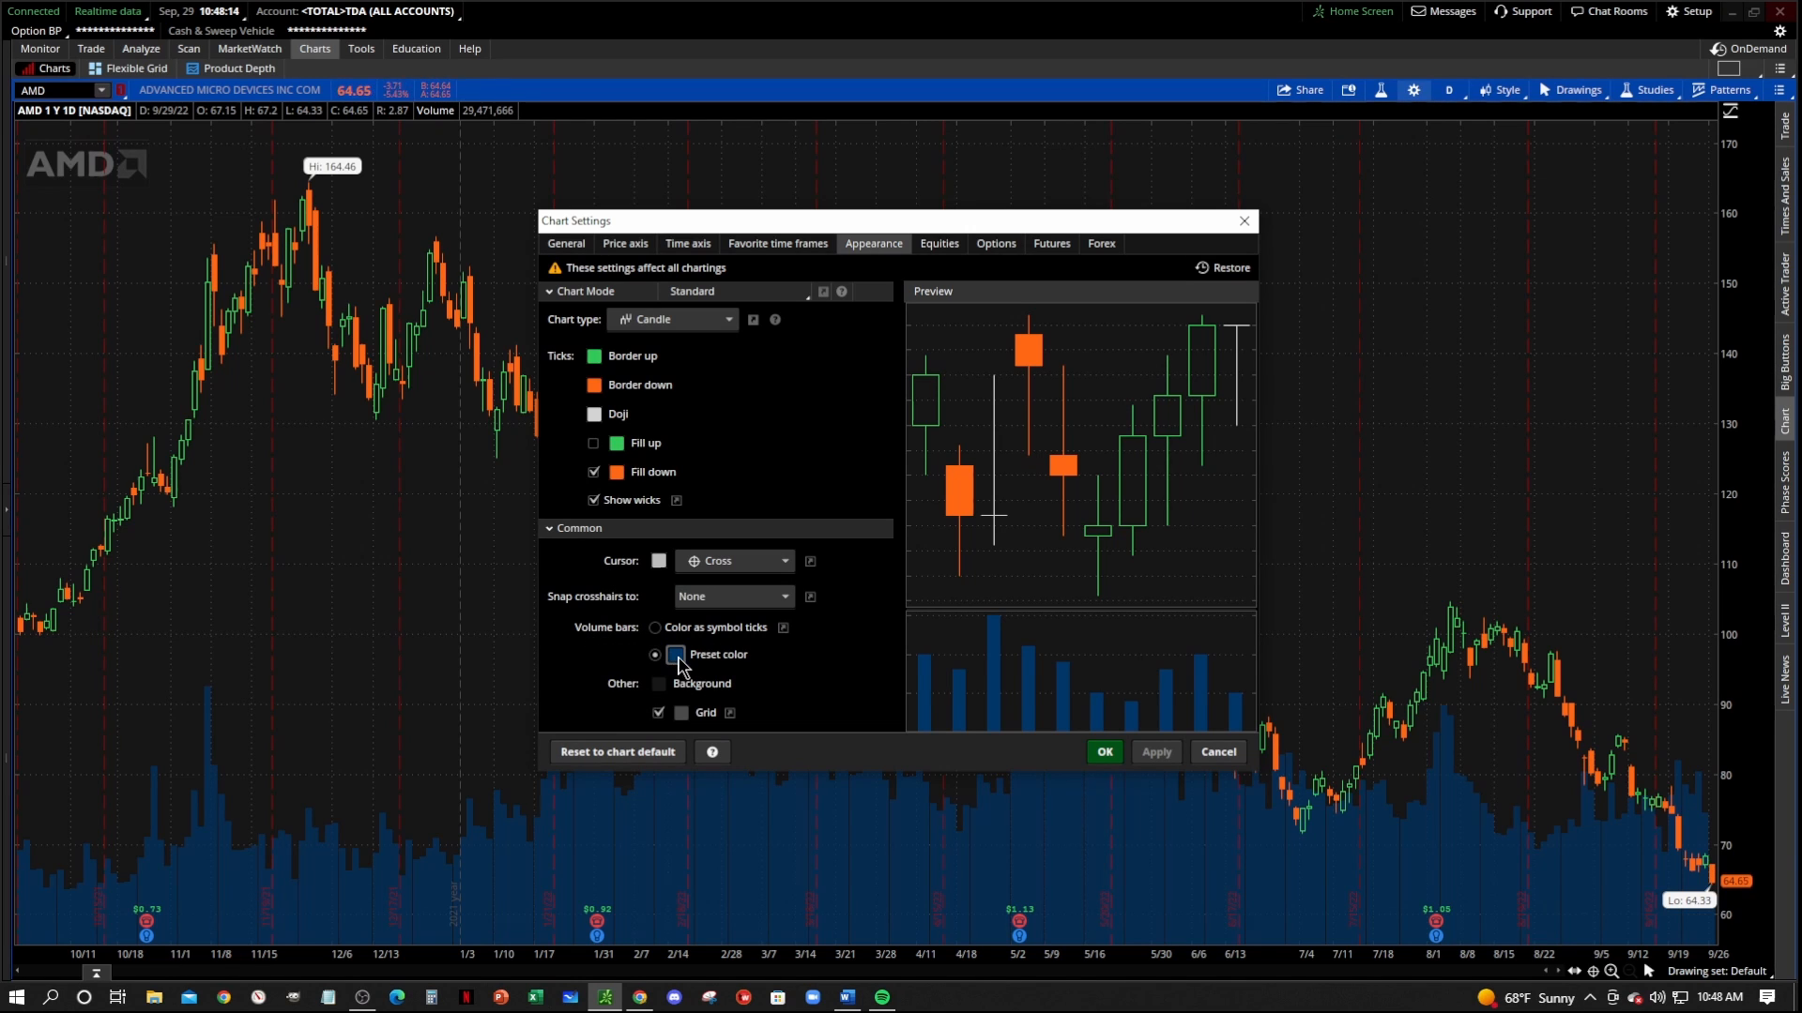
pyautogui.click(675, 655)
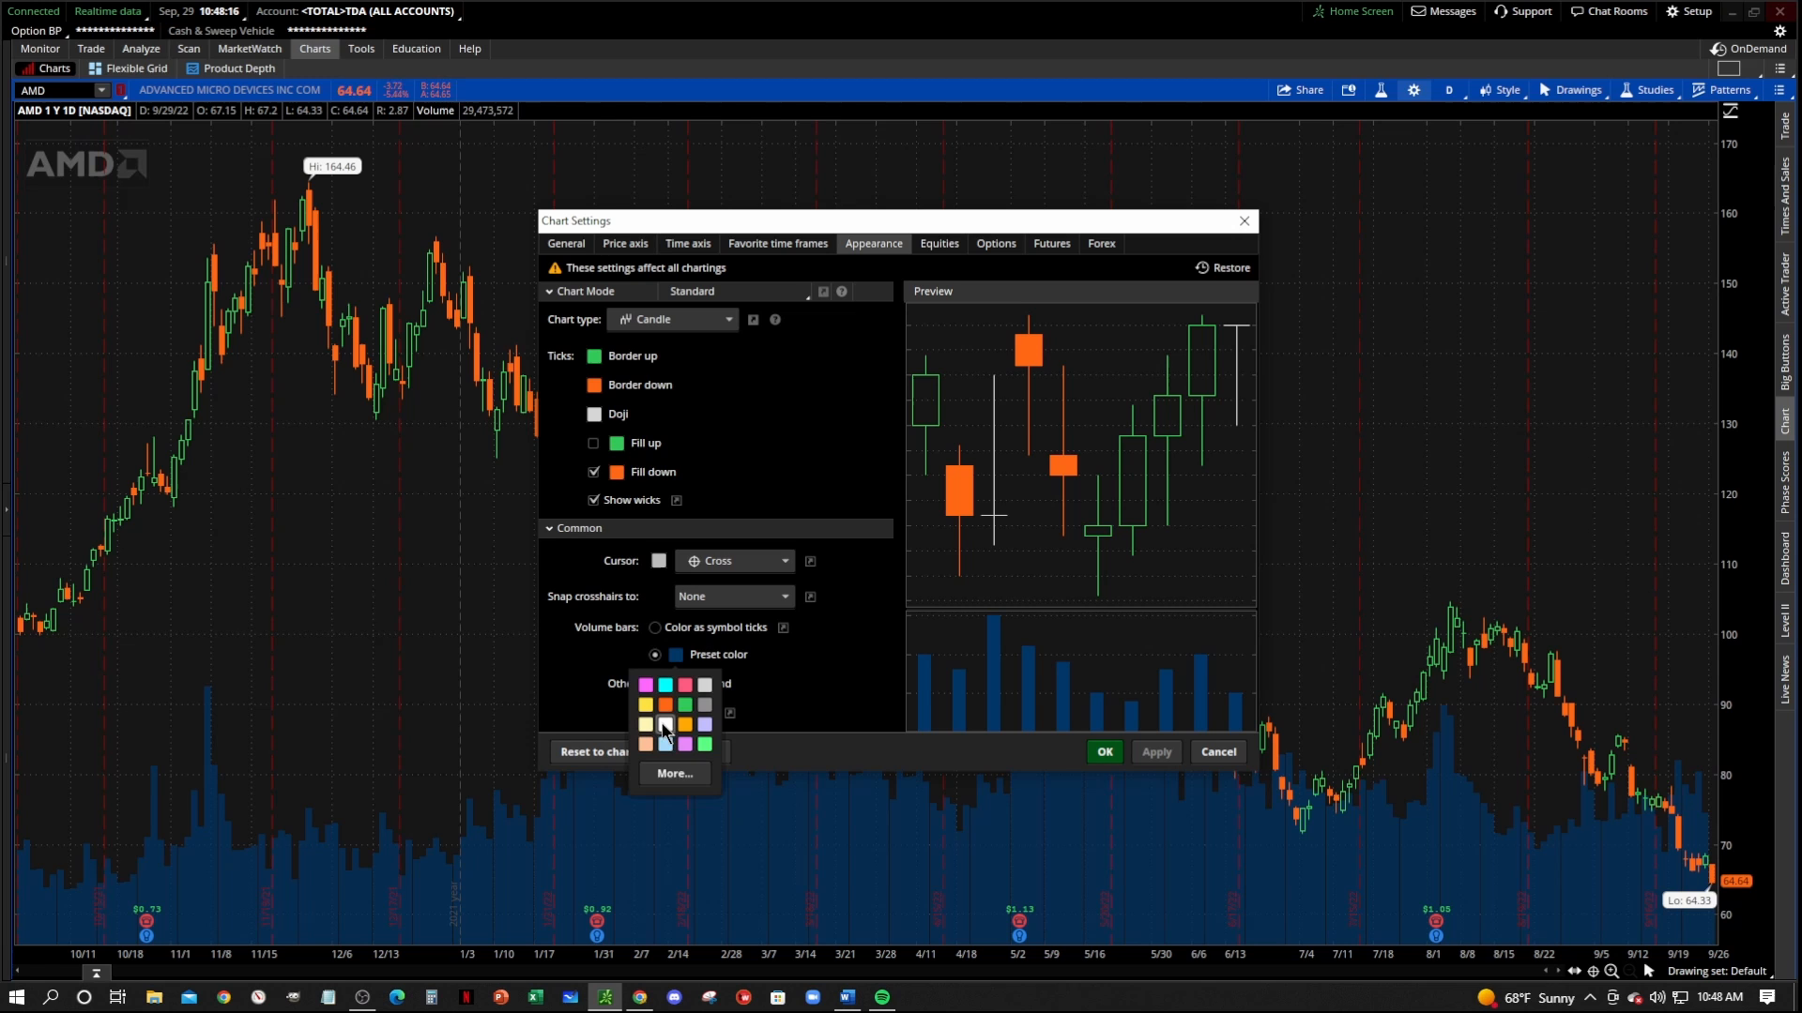
pyautogui.click(674, 773)
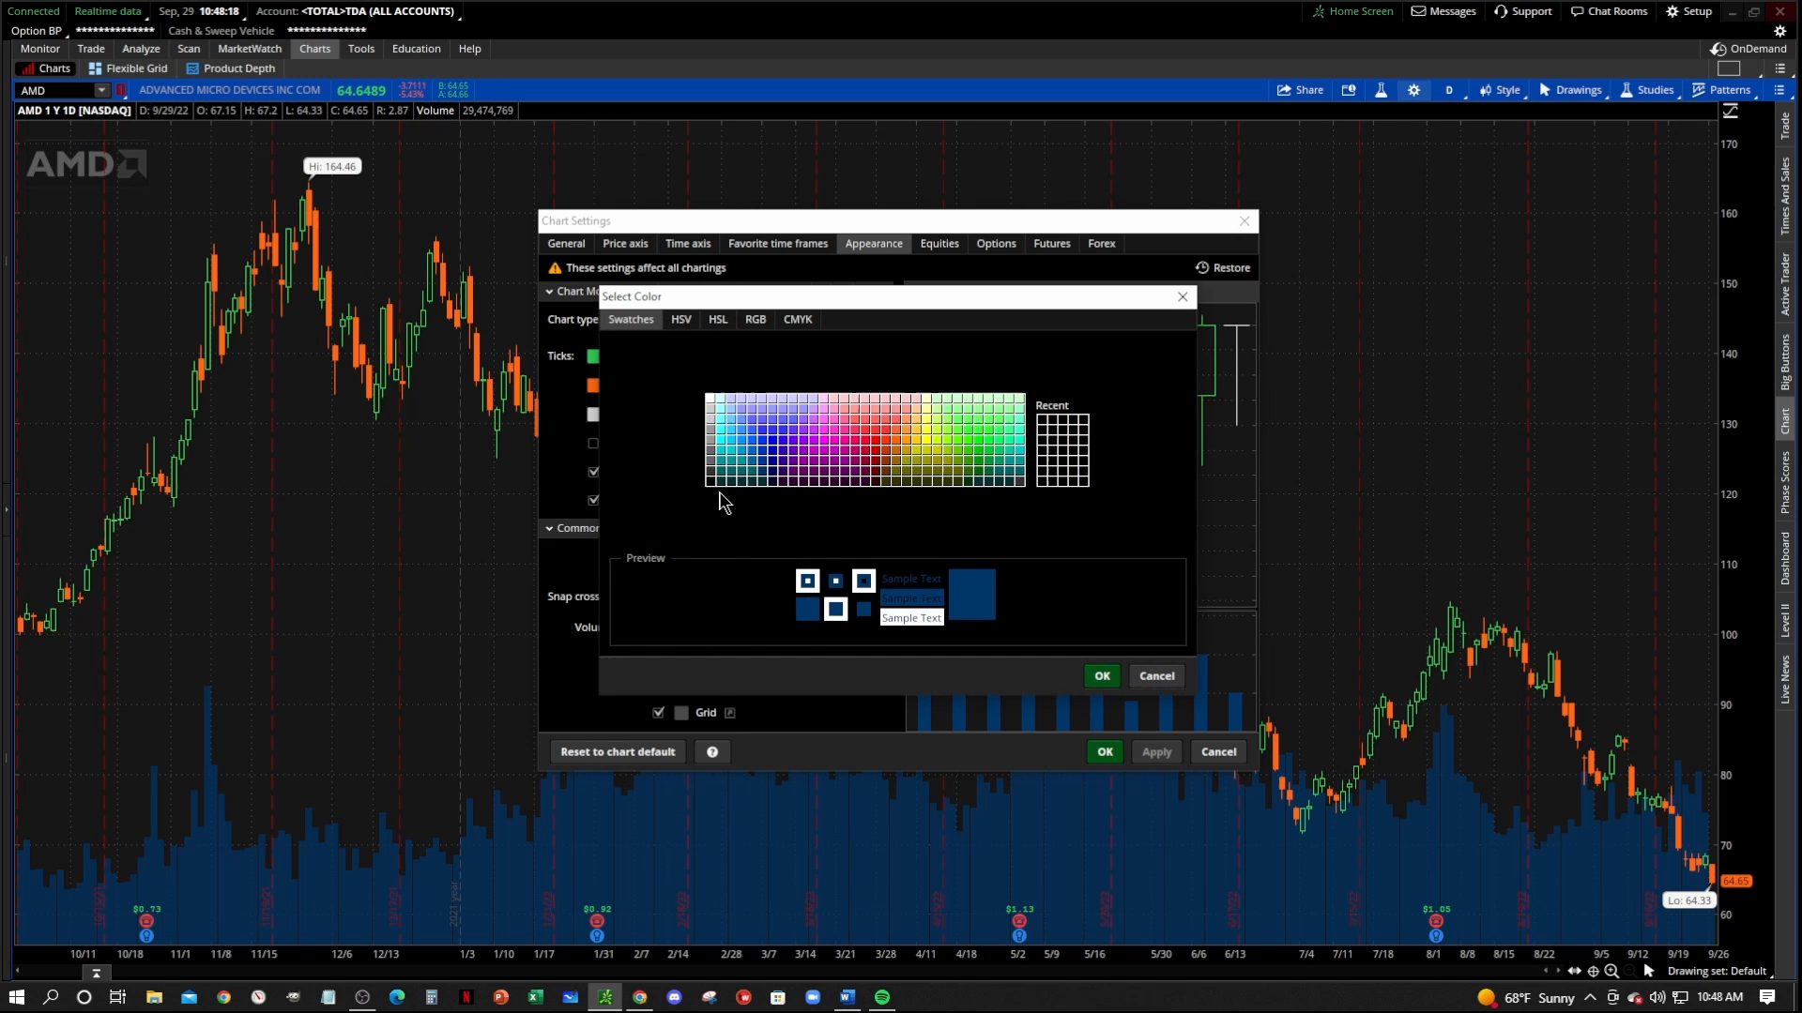
pyautogui.click(709, 471)
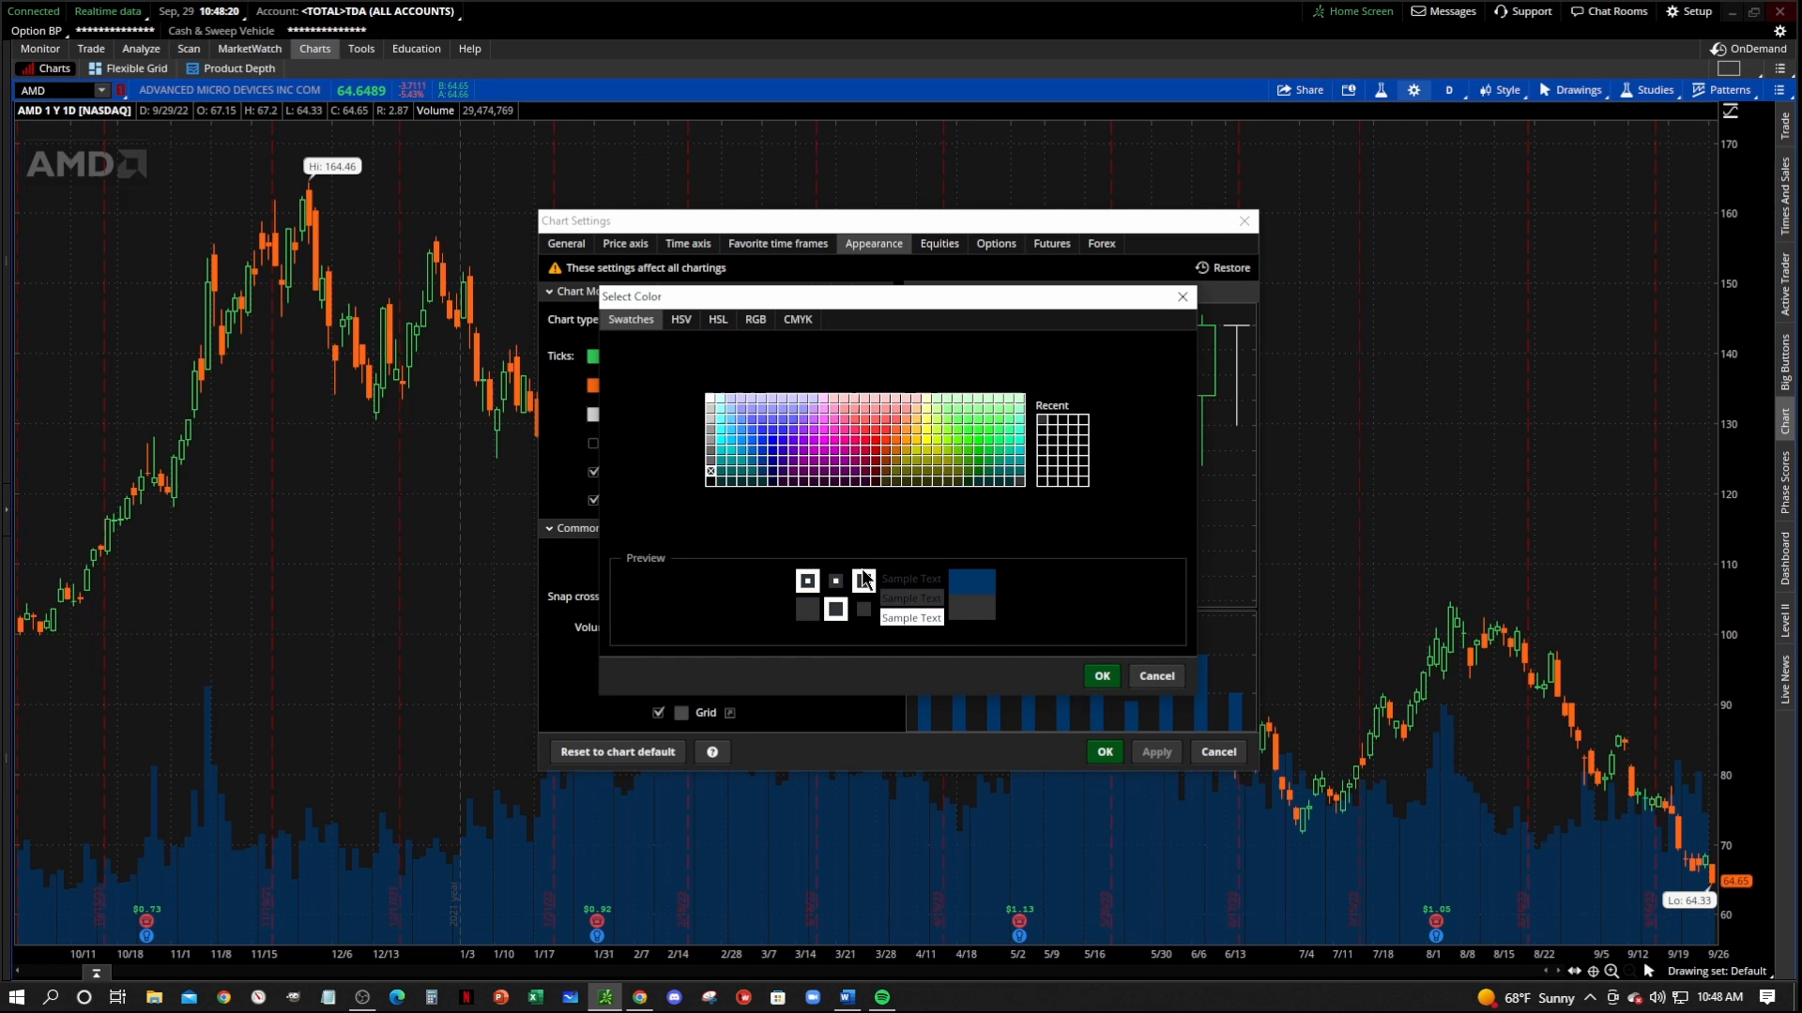
pyautogui.click(1102, 676)
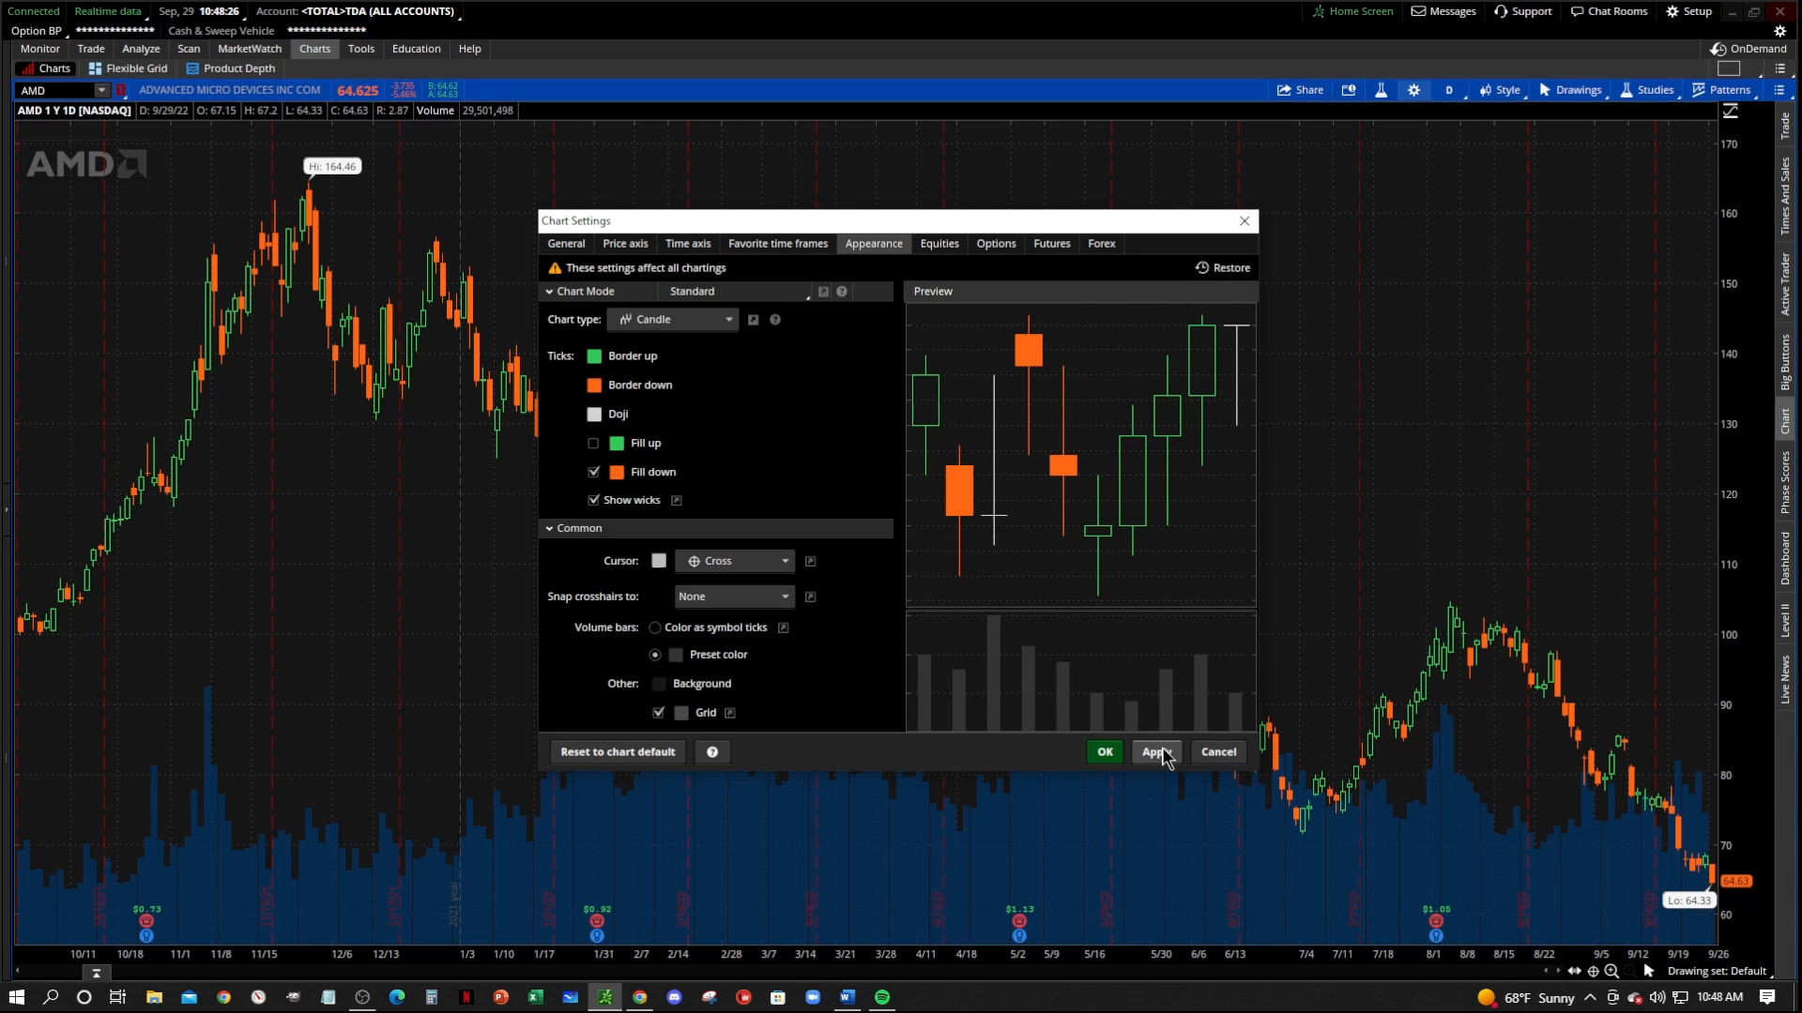
pyautogui.click(1156, 750)
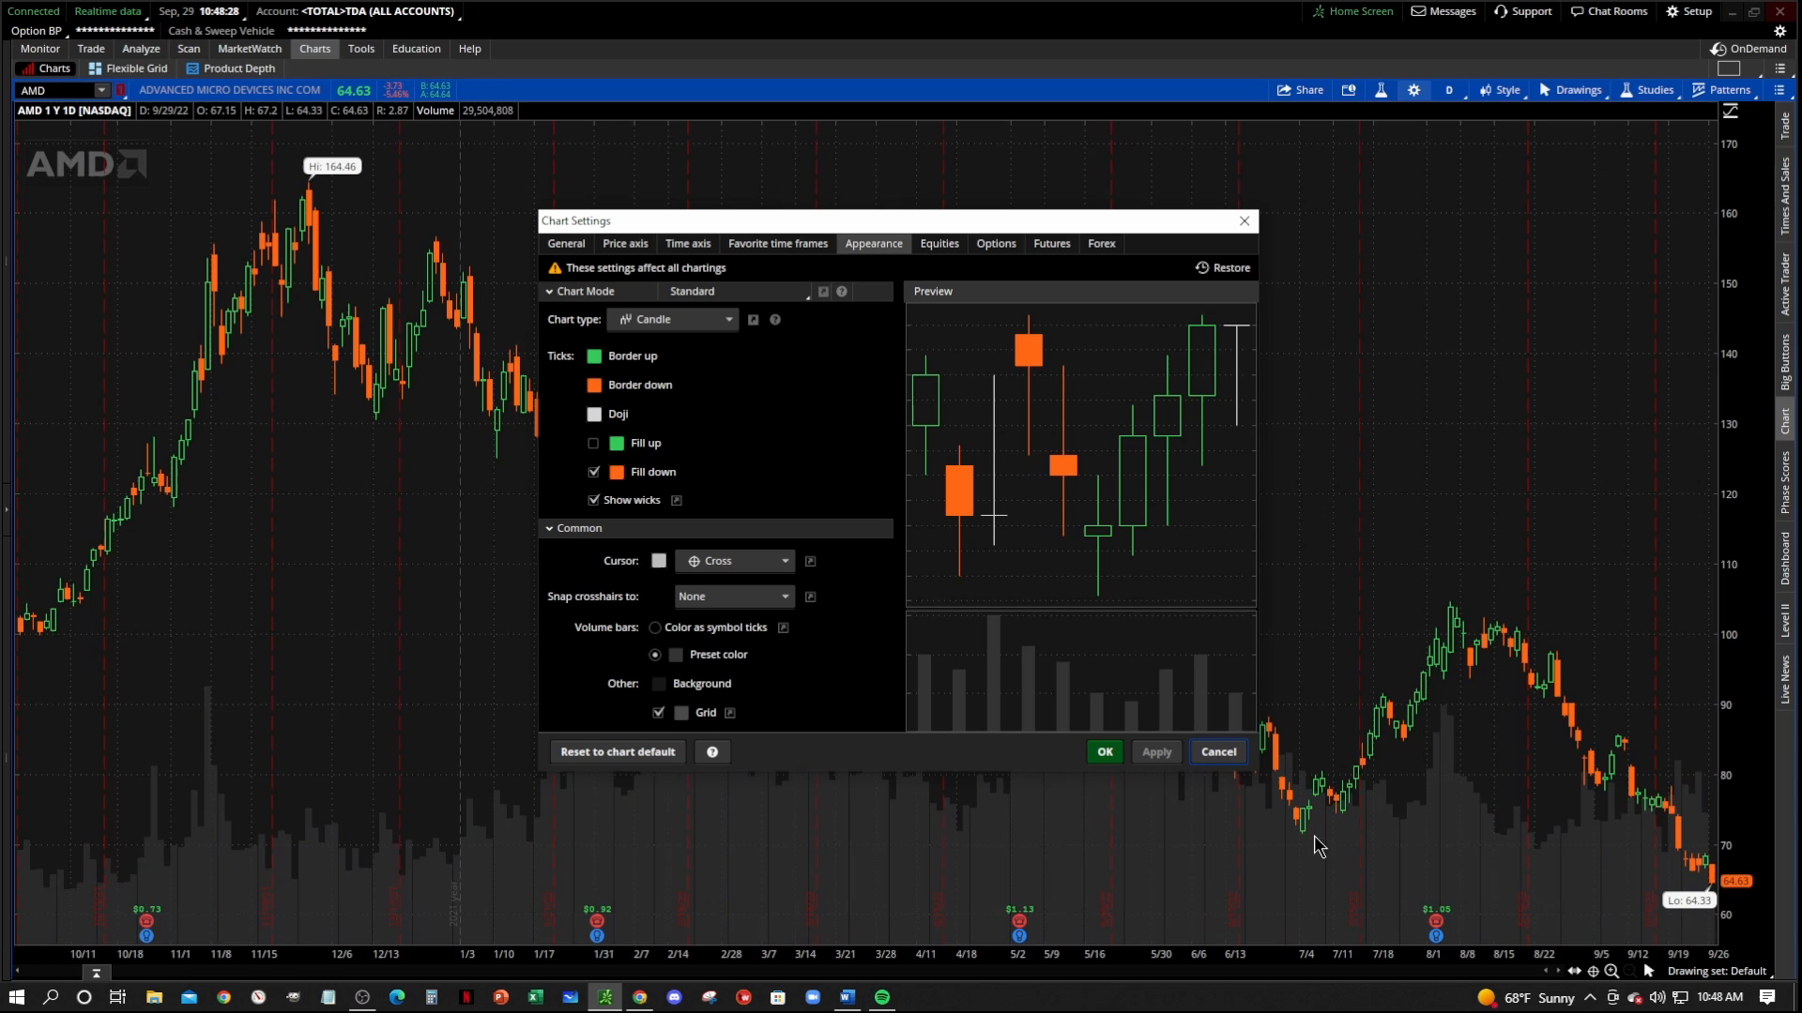
pyautogui.moveTo(1310, 773)
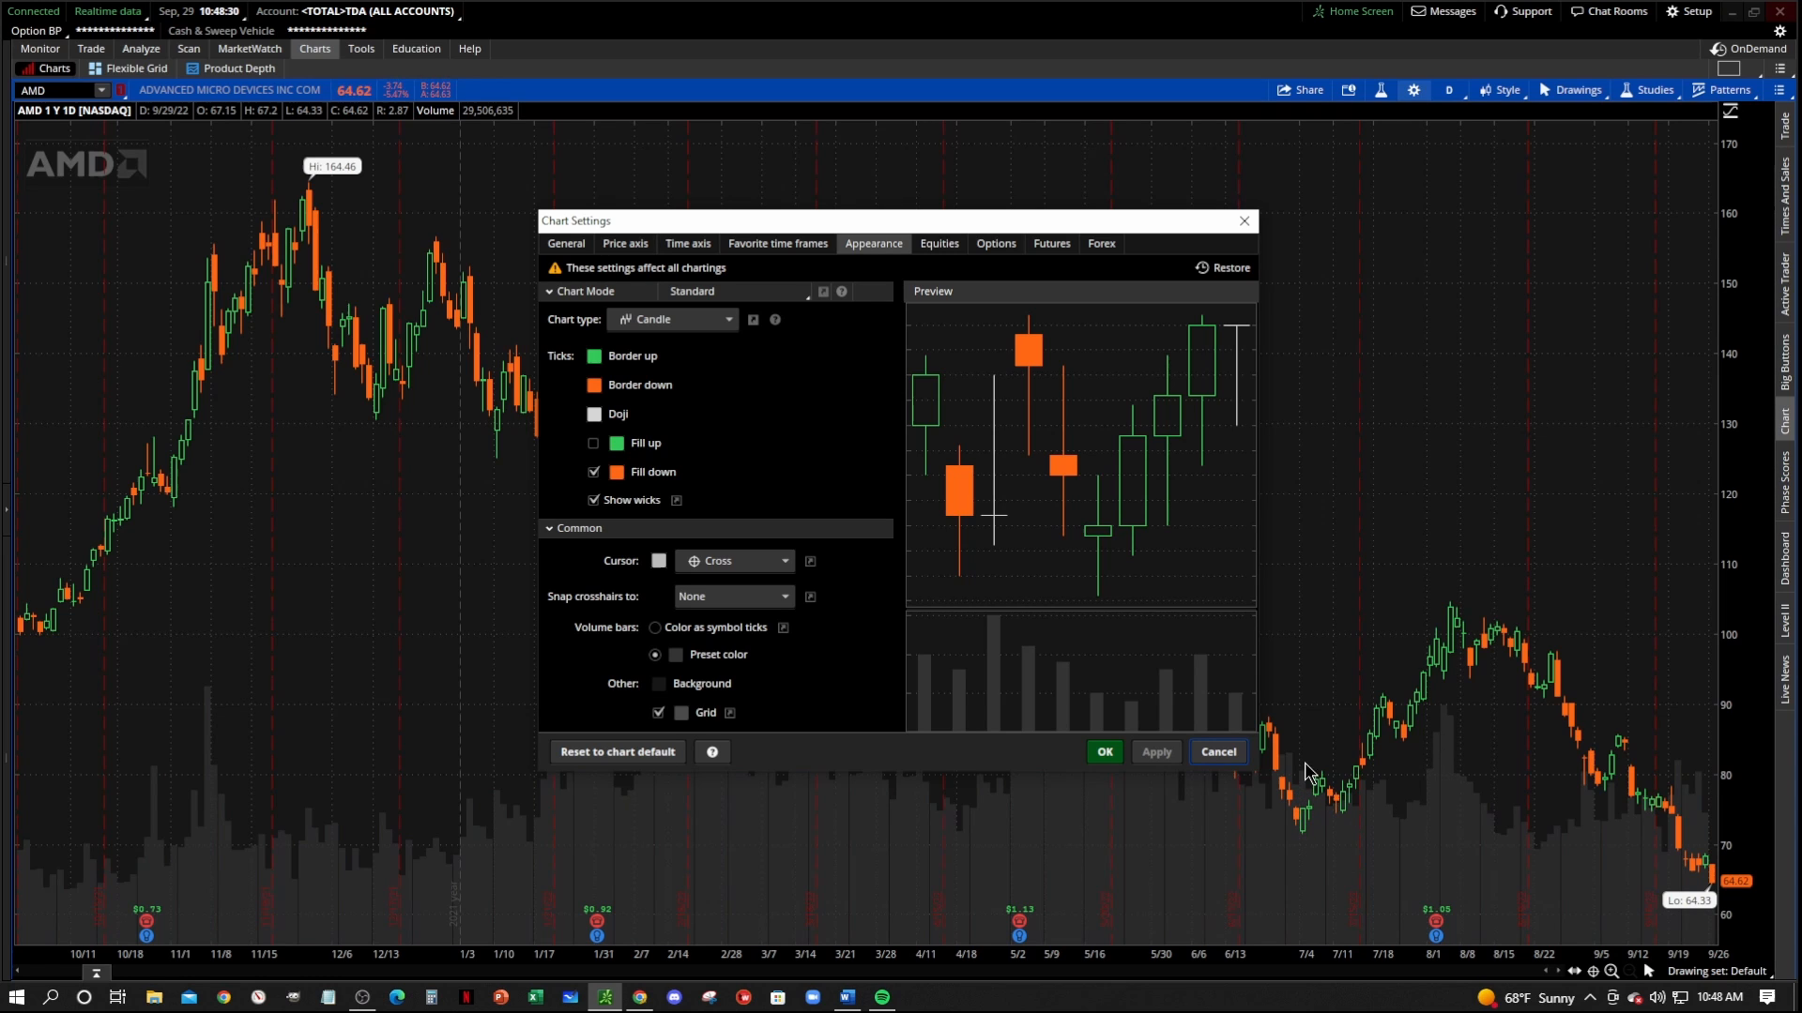
pyautogui.moveTo(826, 679)
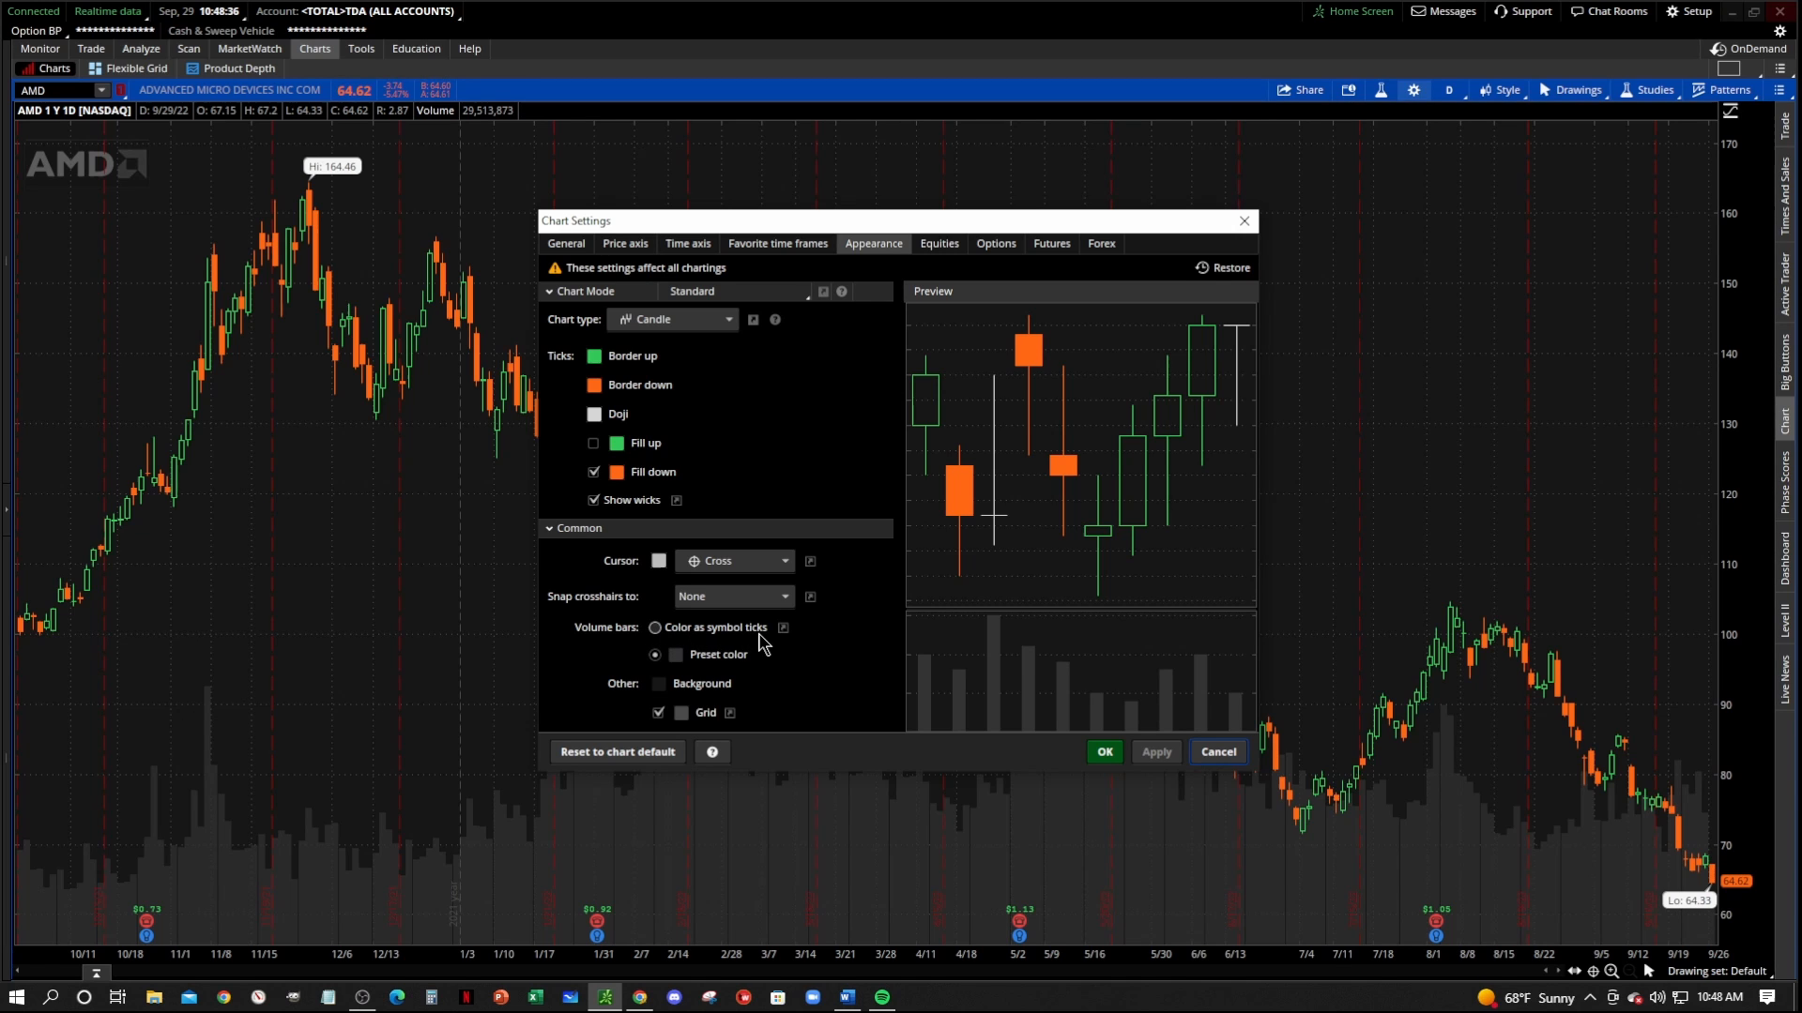
pyautogui.click(653, 626)
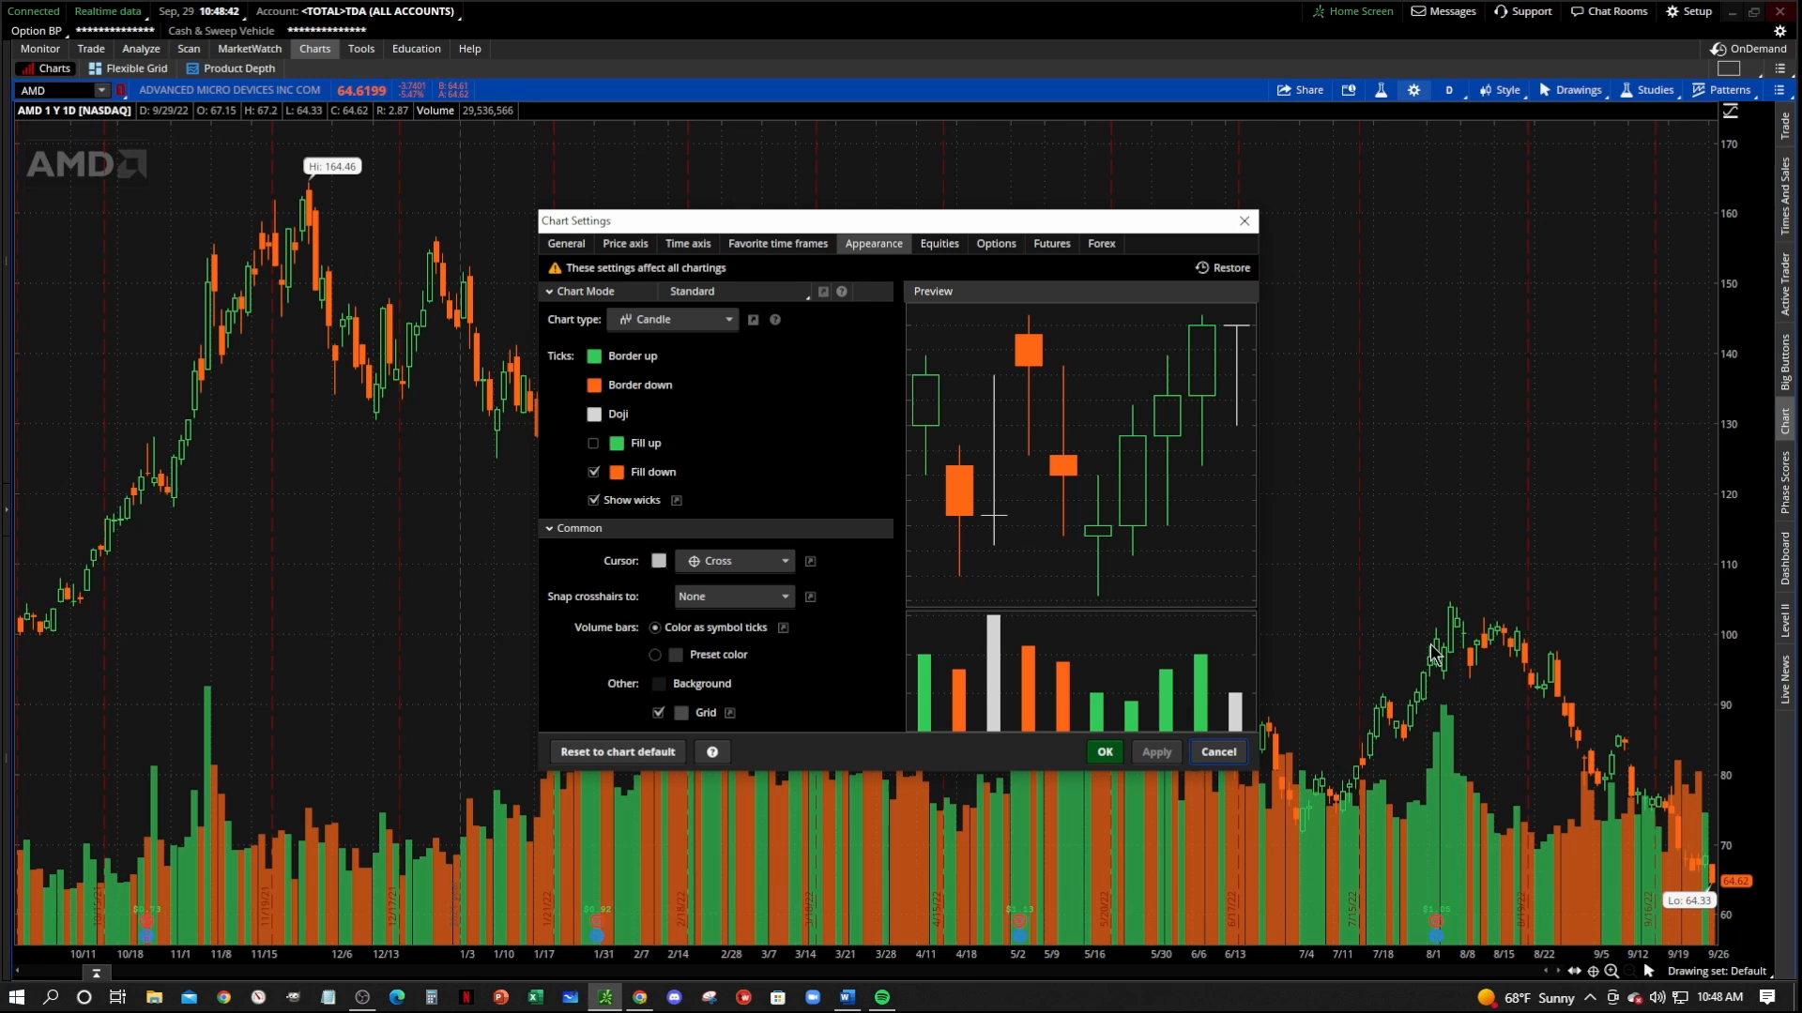
pyautogui.moveTo(1512, 690)
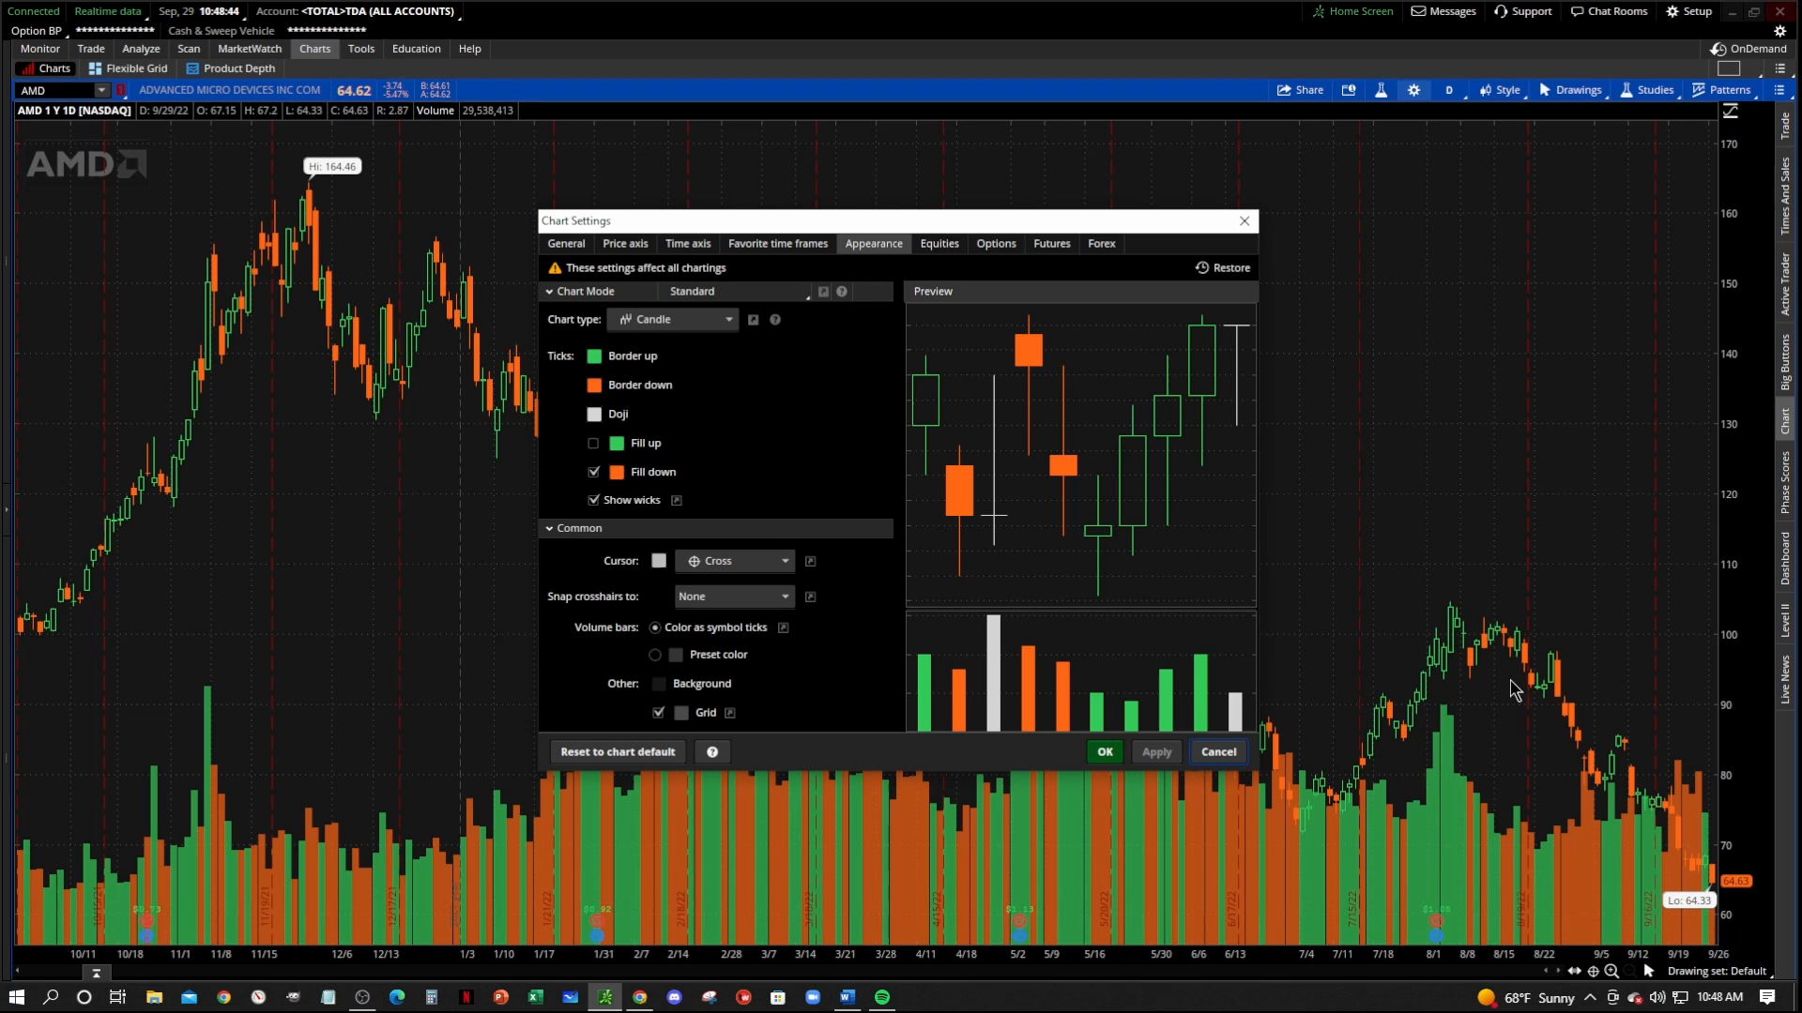
pyautogui.moveTo(1145, 801)
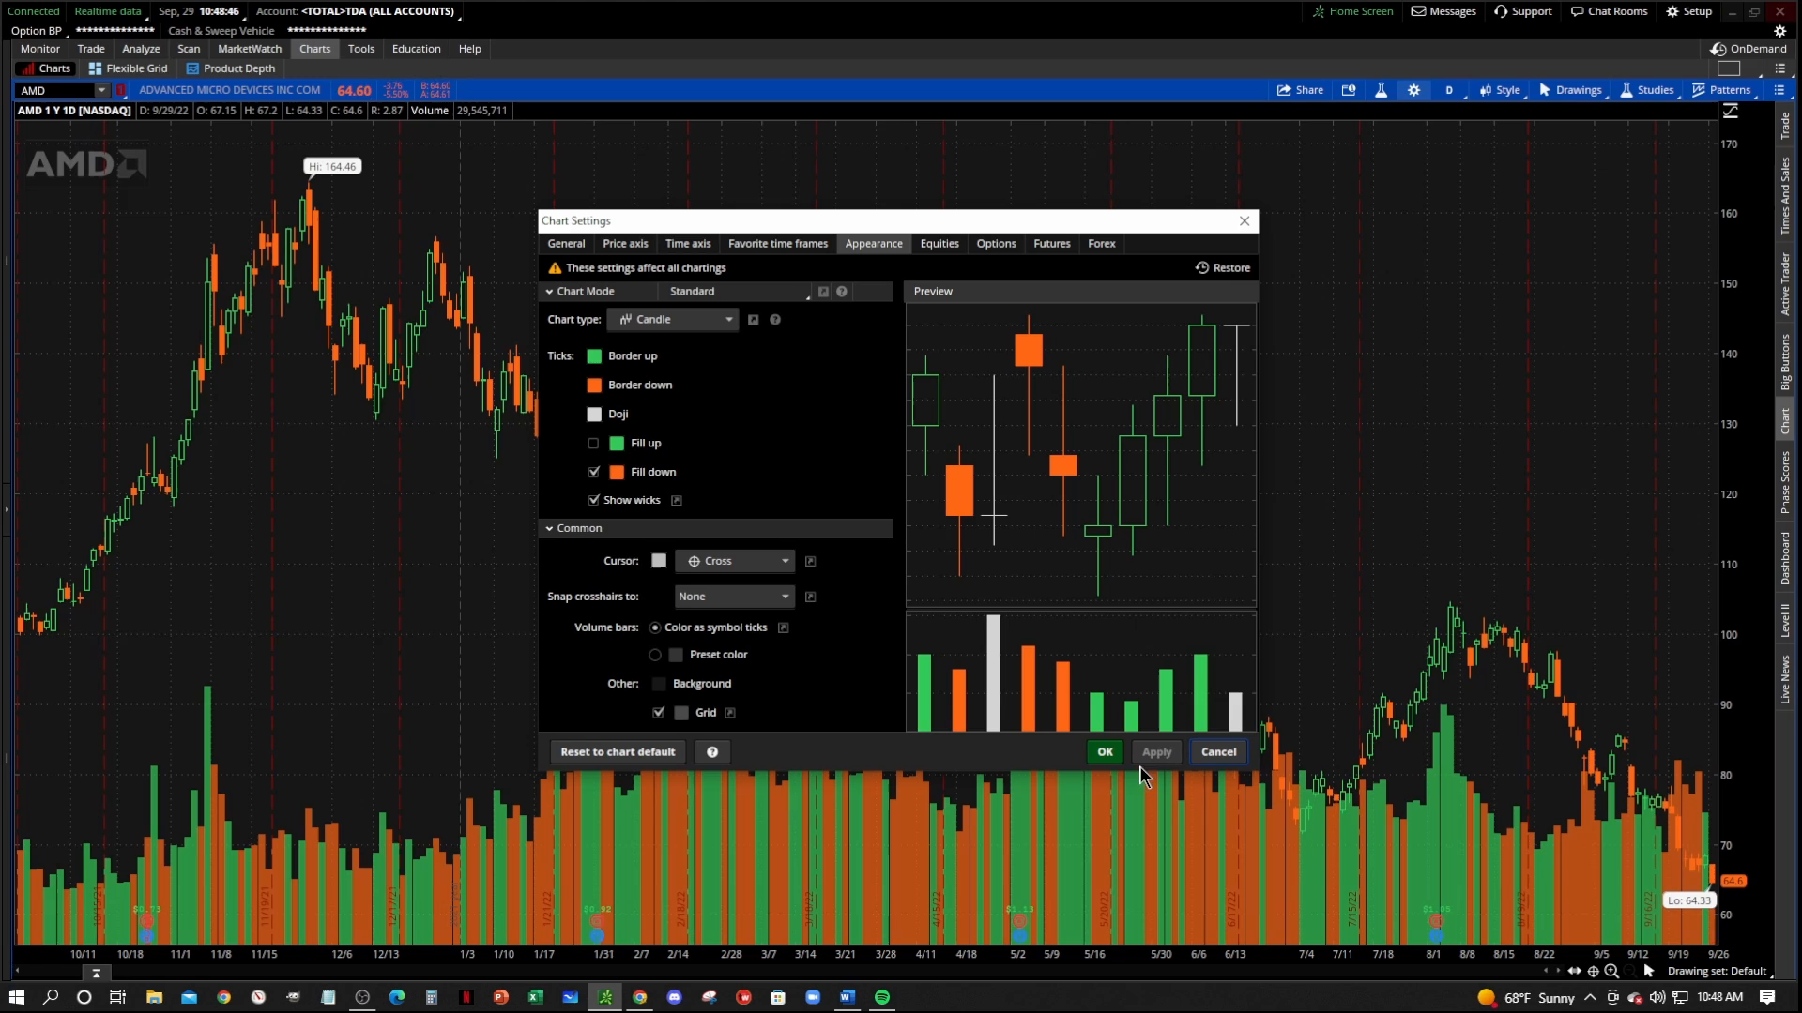
pyautogui.click(653, 653)
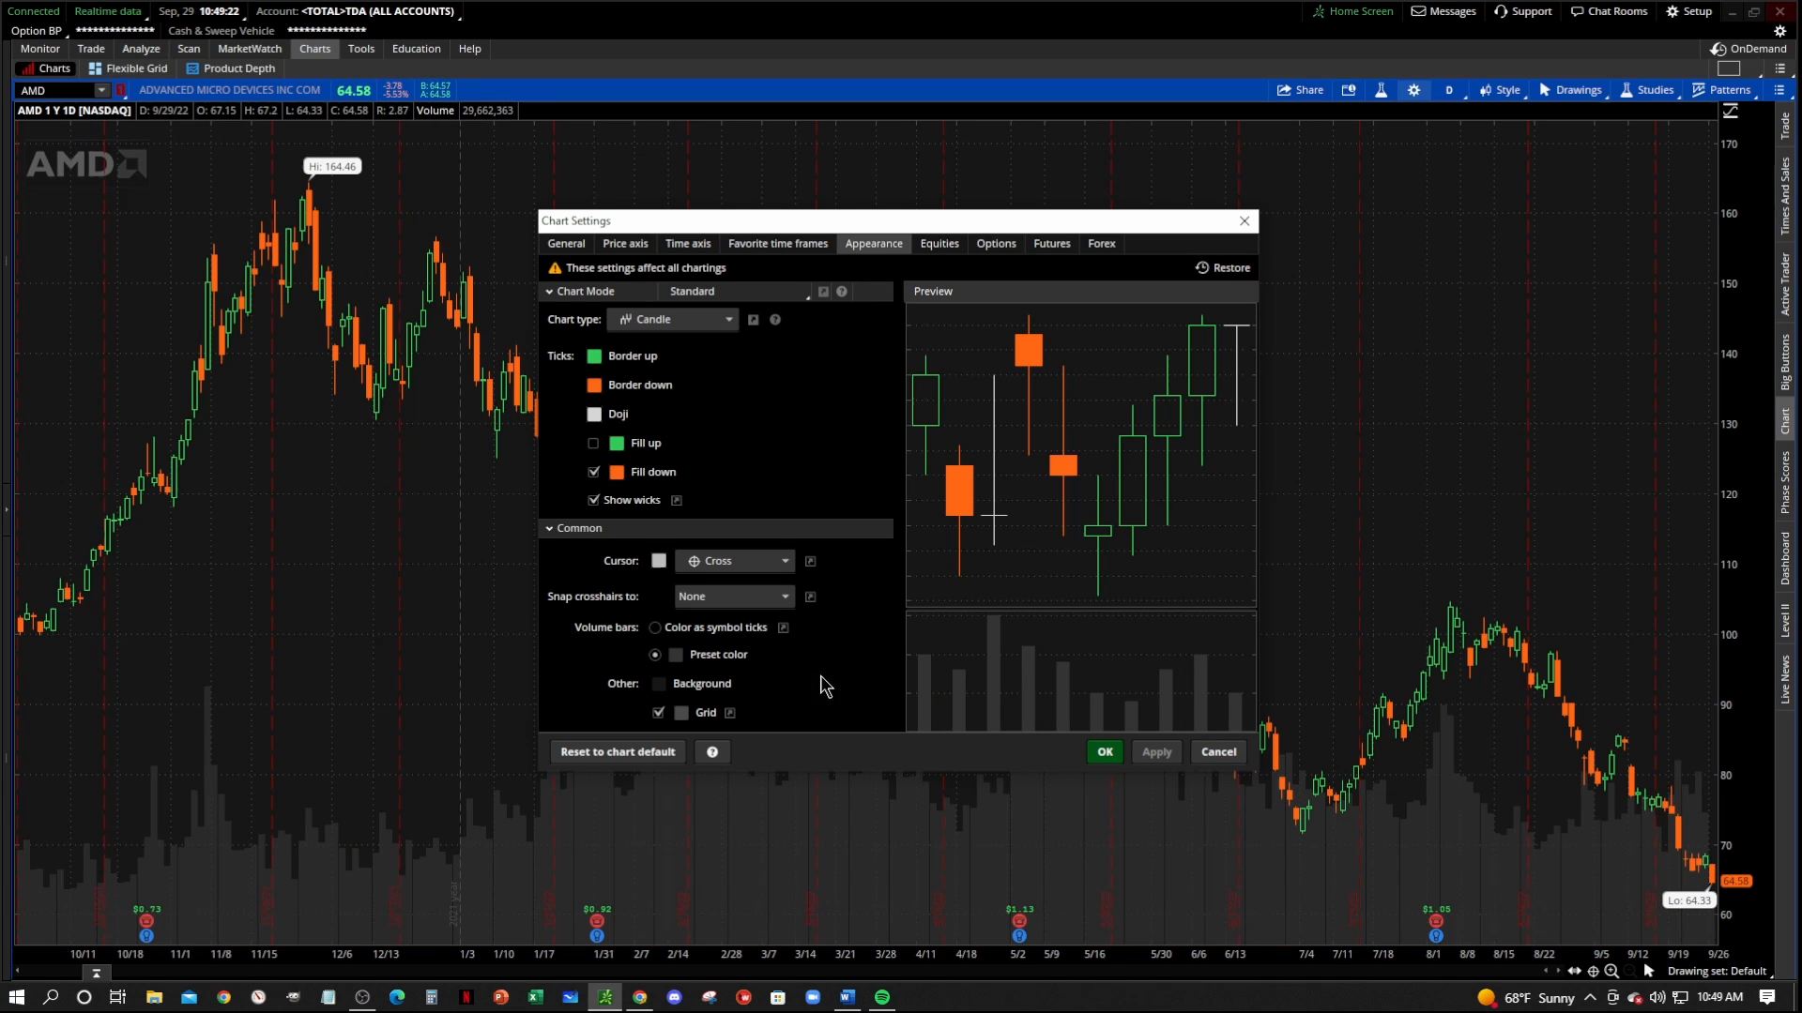
pyautogui.moveTo(1000, 867)
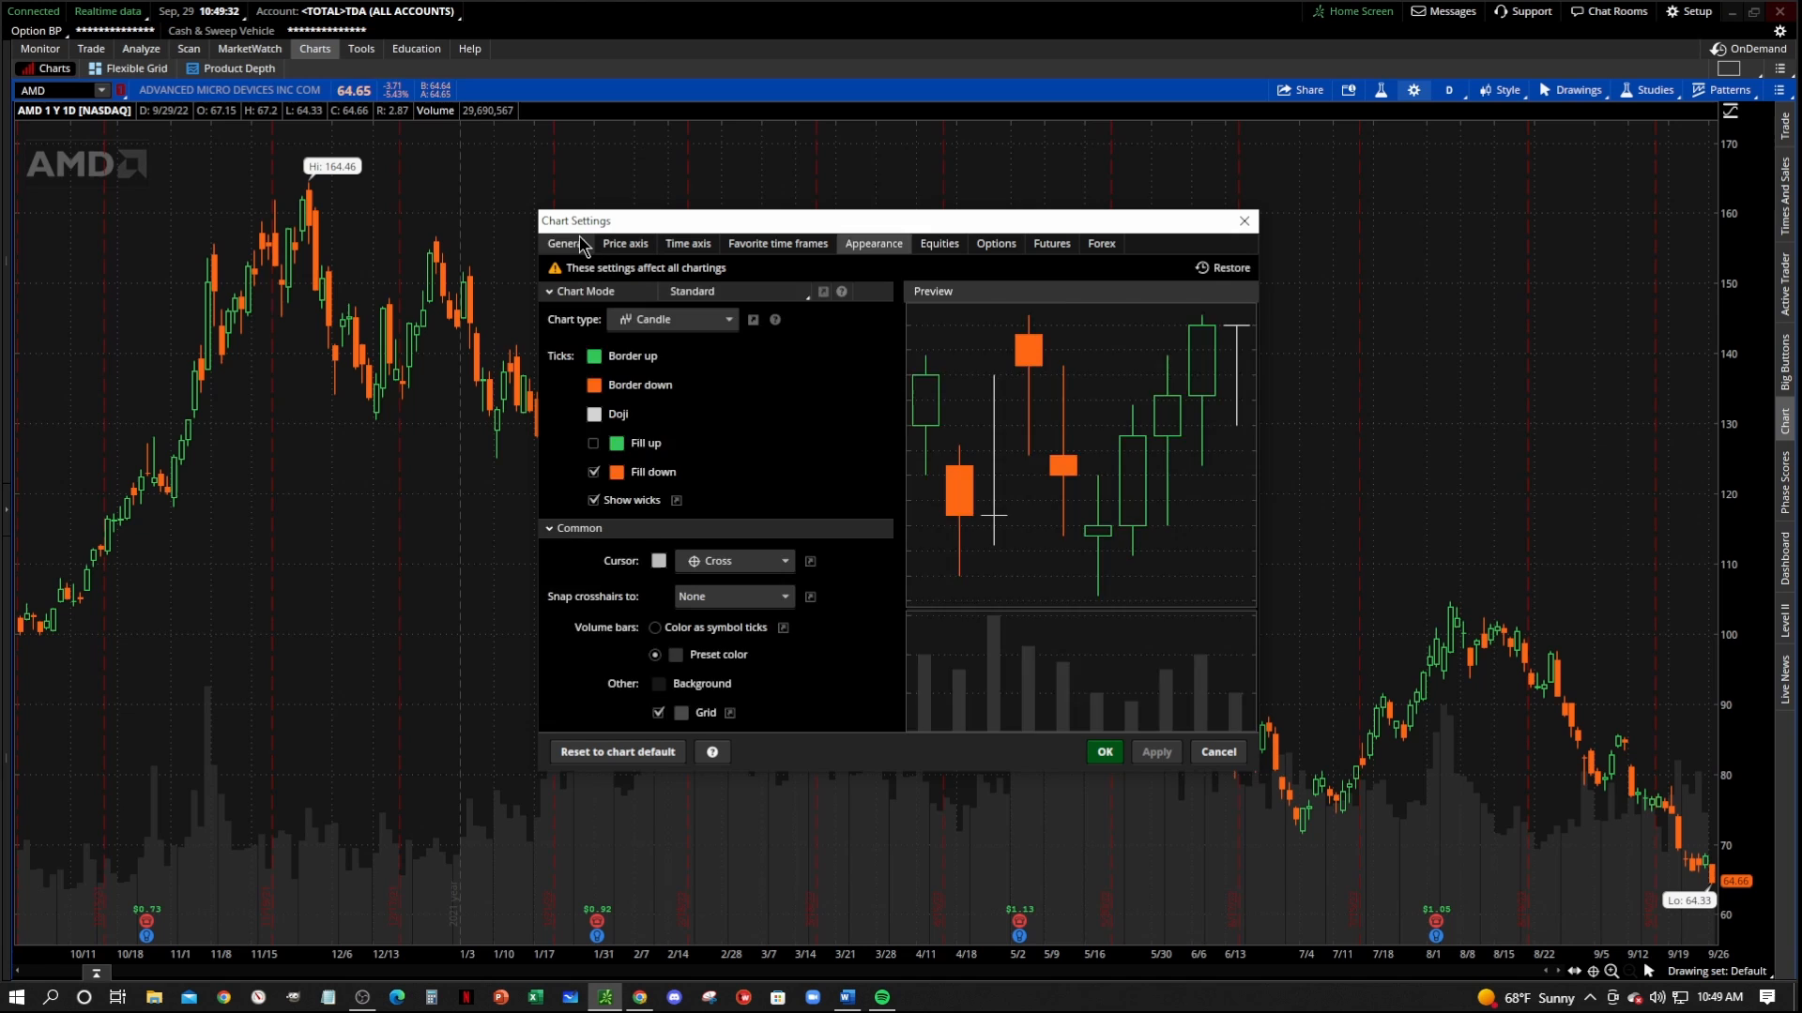
# Return to General settings and re-apply Overlap volume, keeping gray bars on the price graph
pyautogui.click(565, 242)
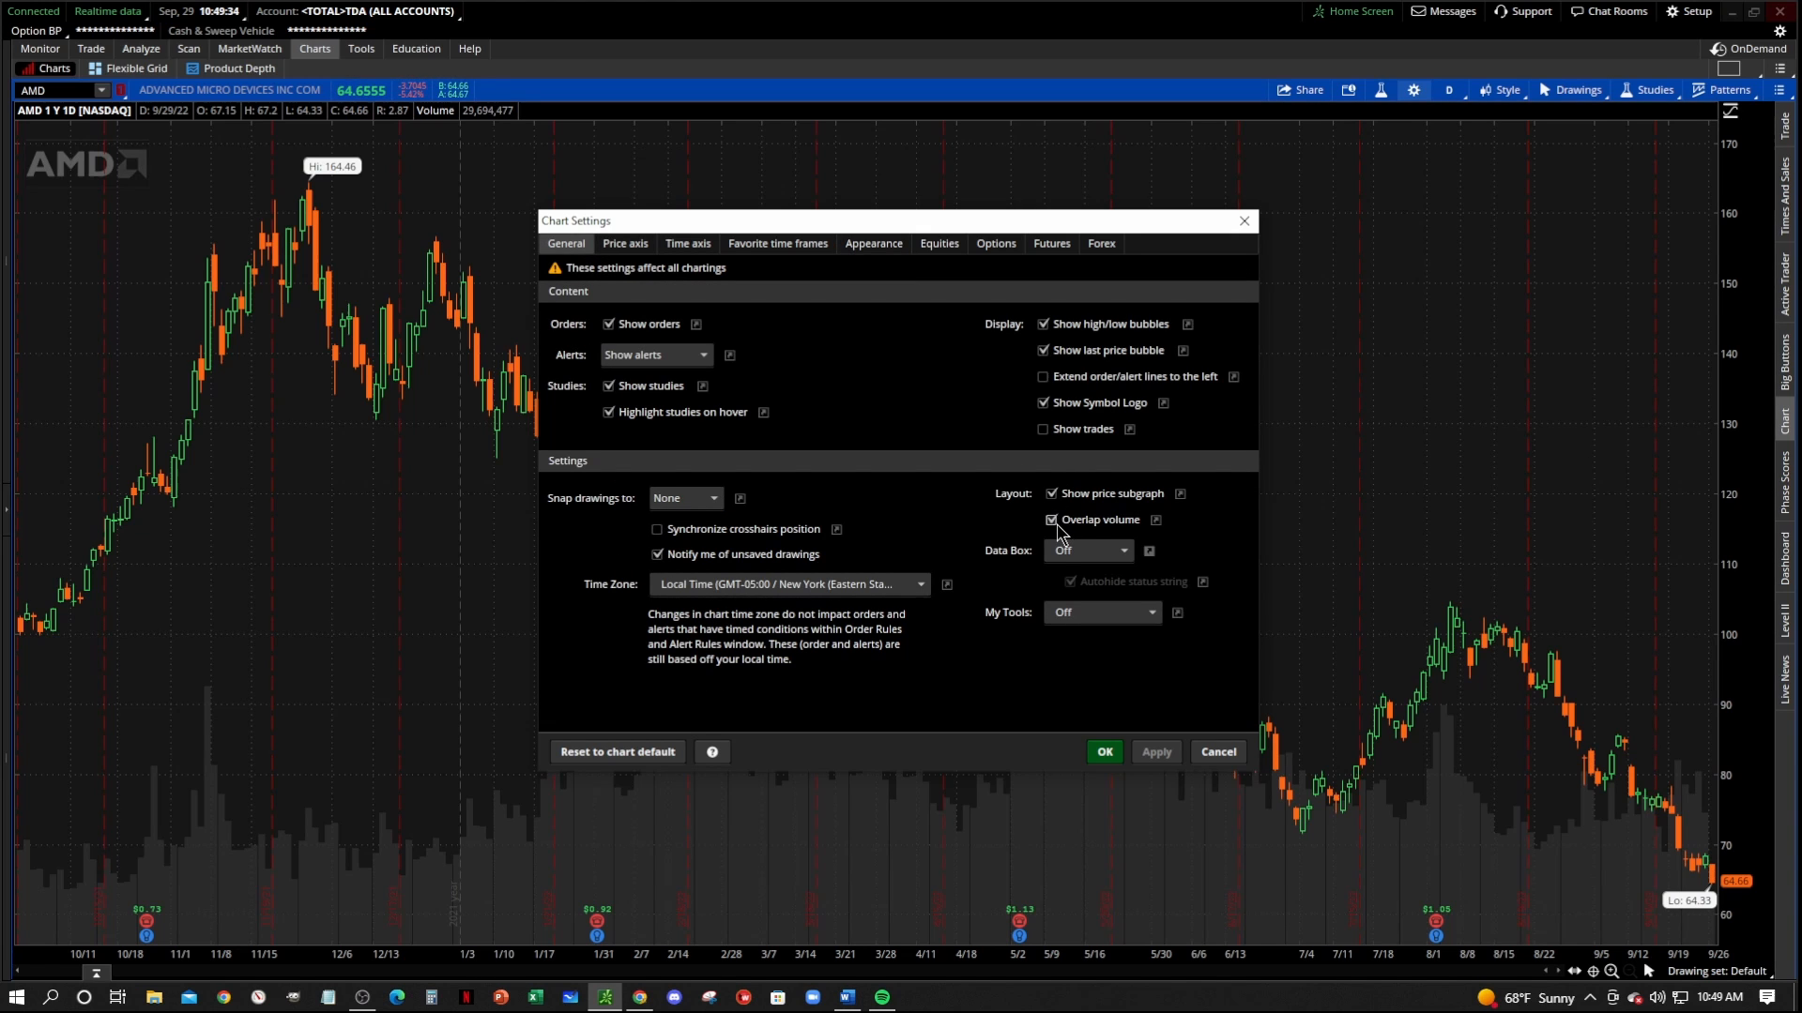
pyautogui.click(1051, 520)
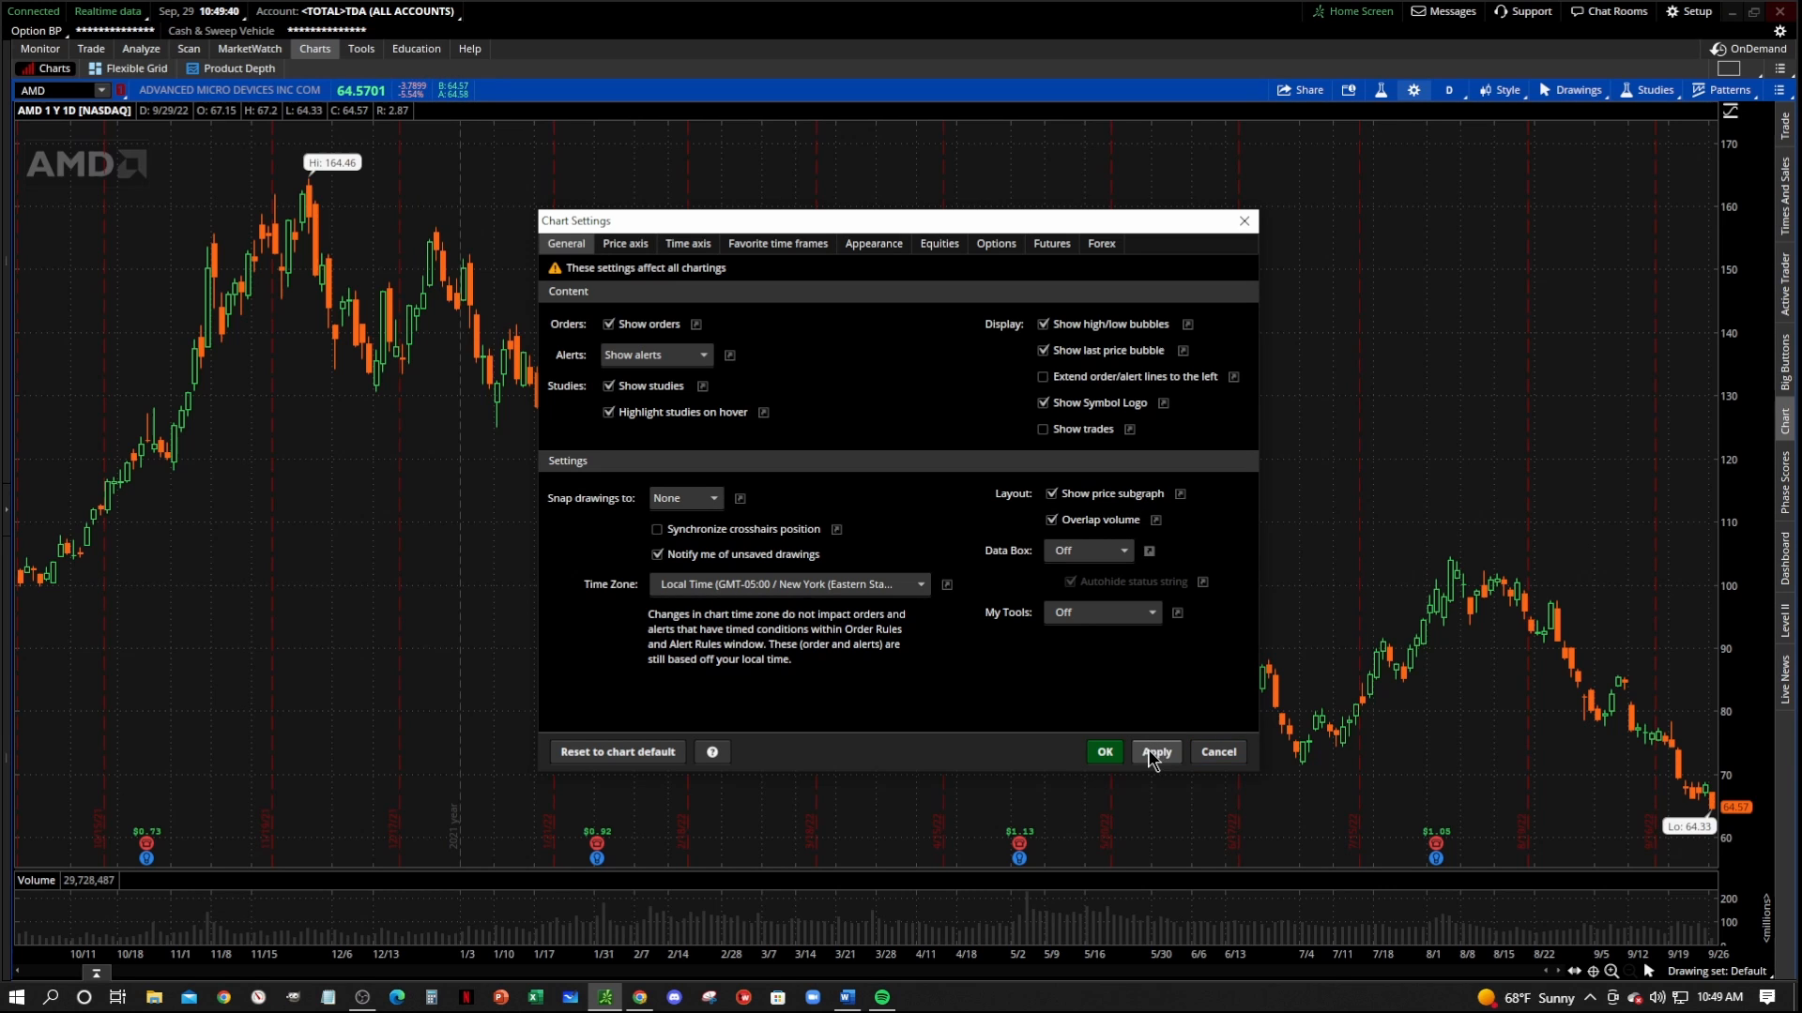
pyautogui.click(1156, 750)
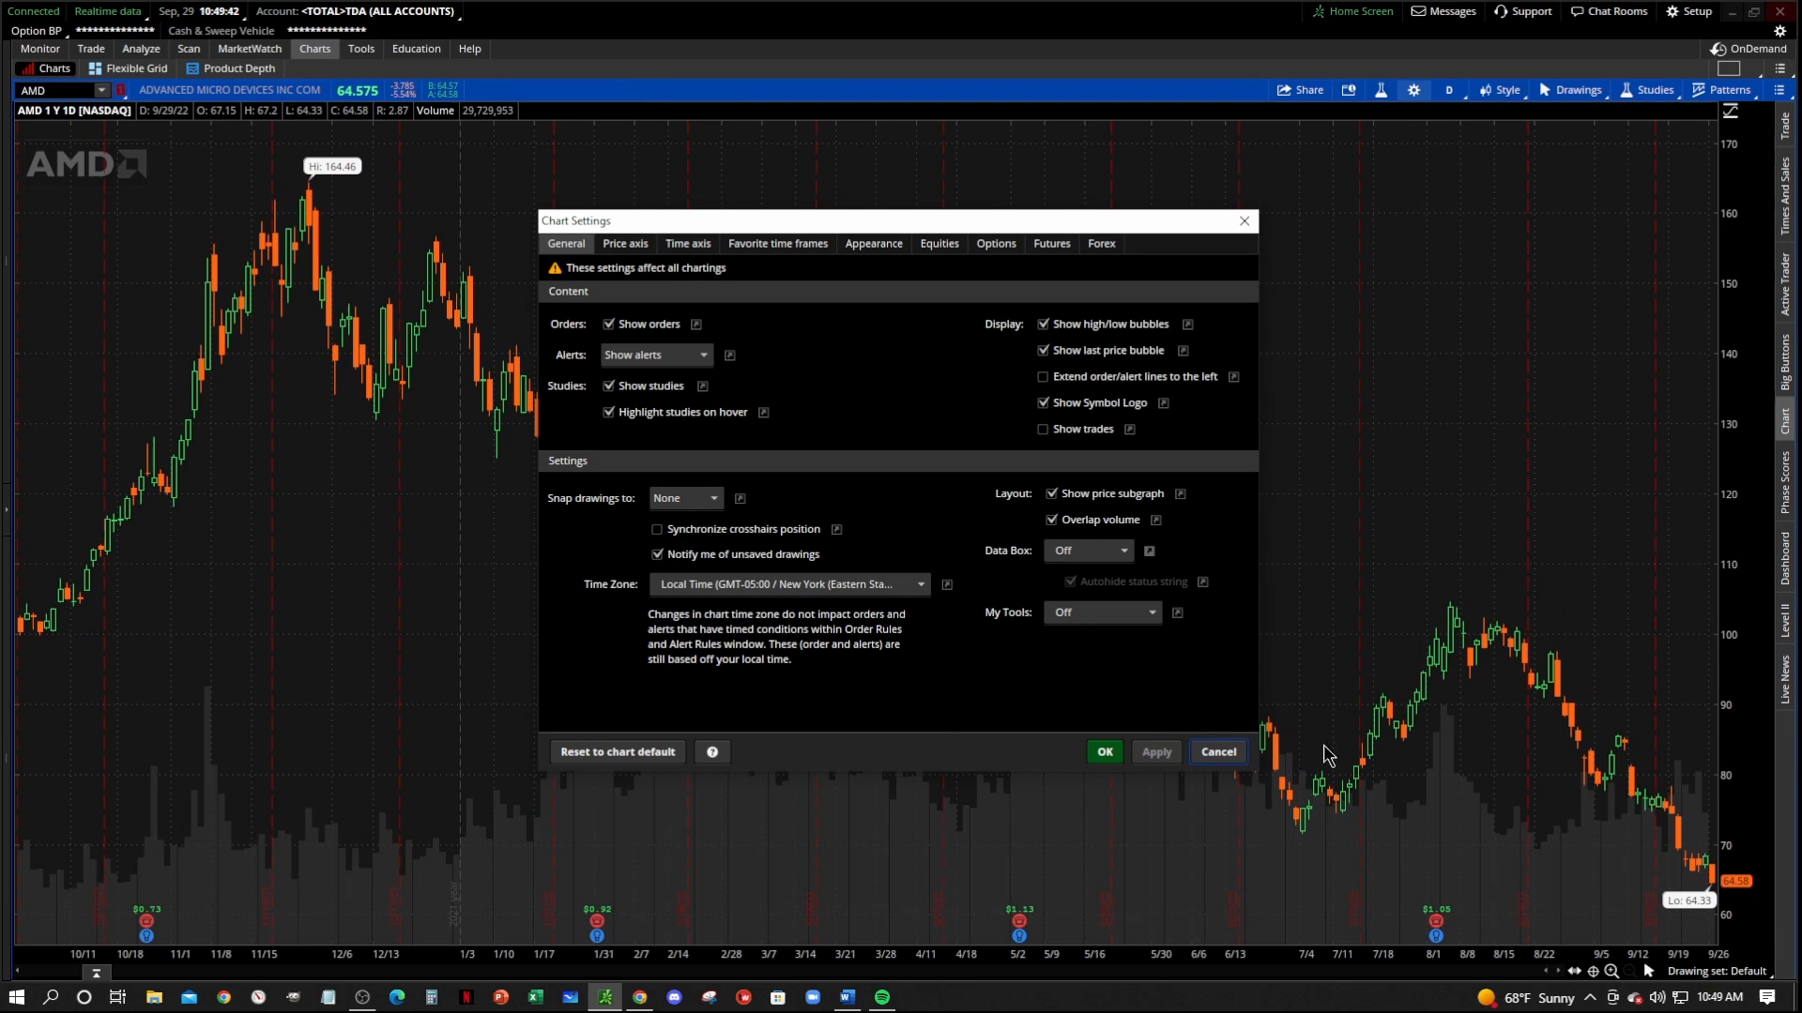
pyautogui.moveTo(1398, 927)
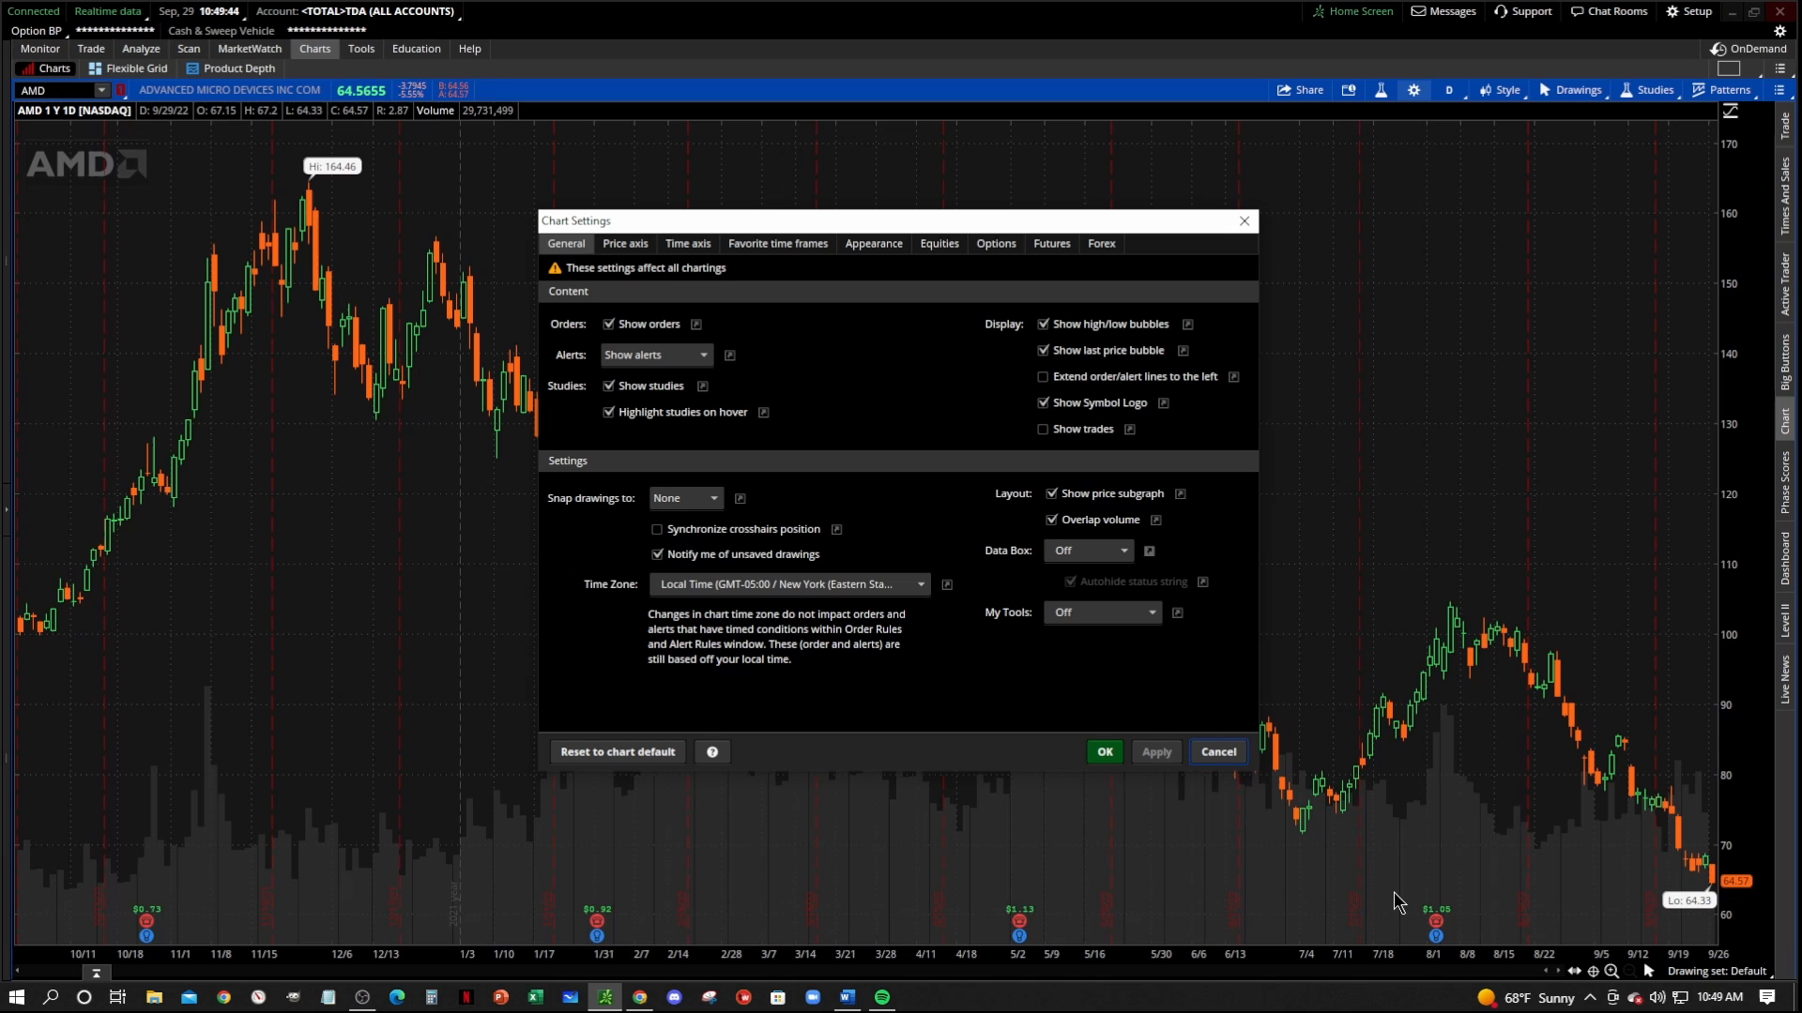
pyautogui.moveTo(1440, 825)
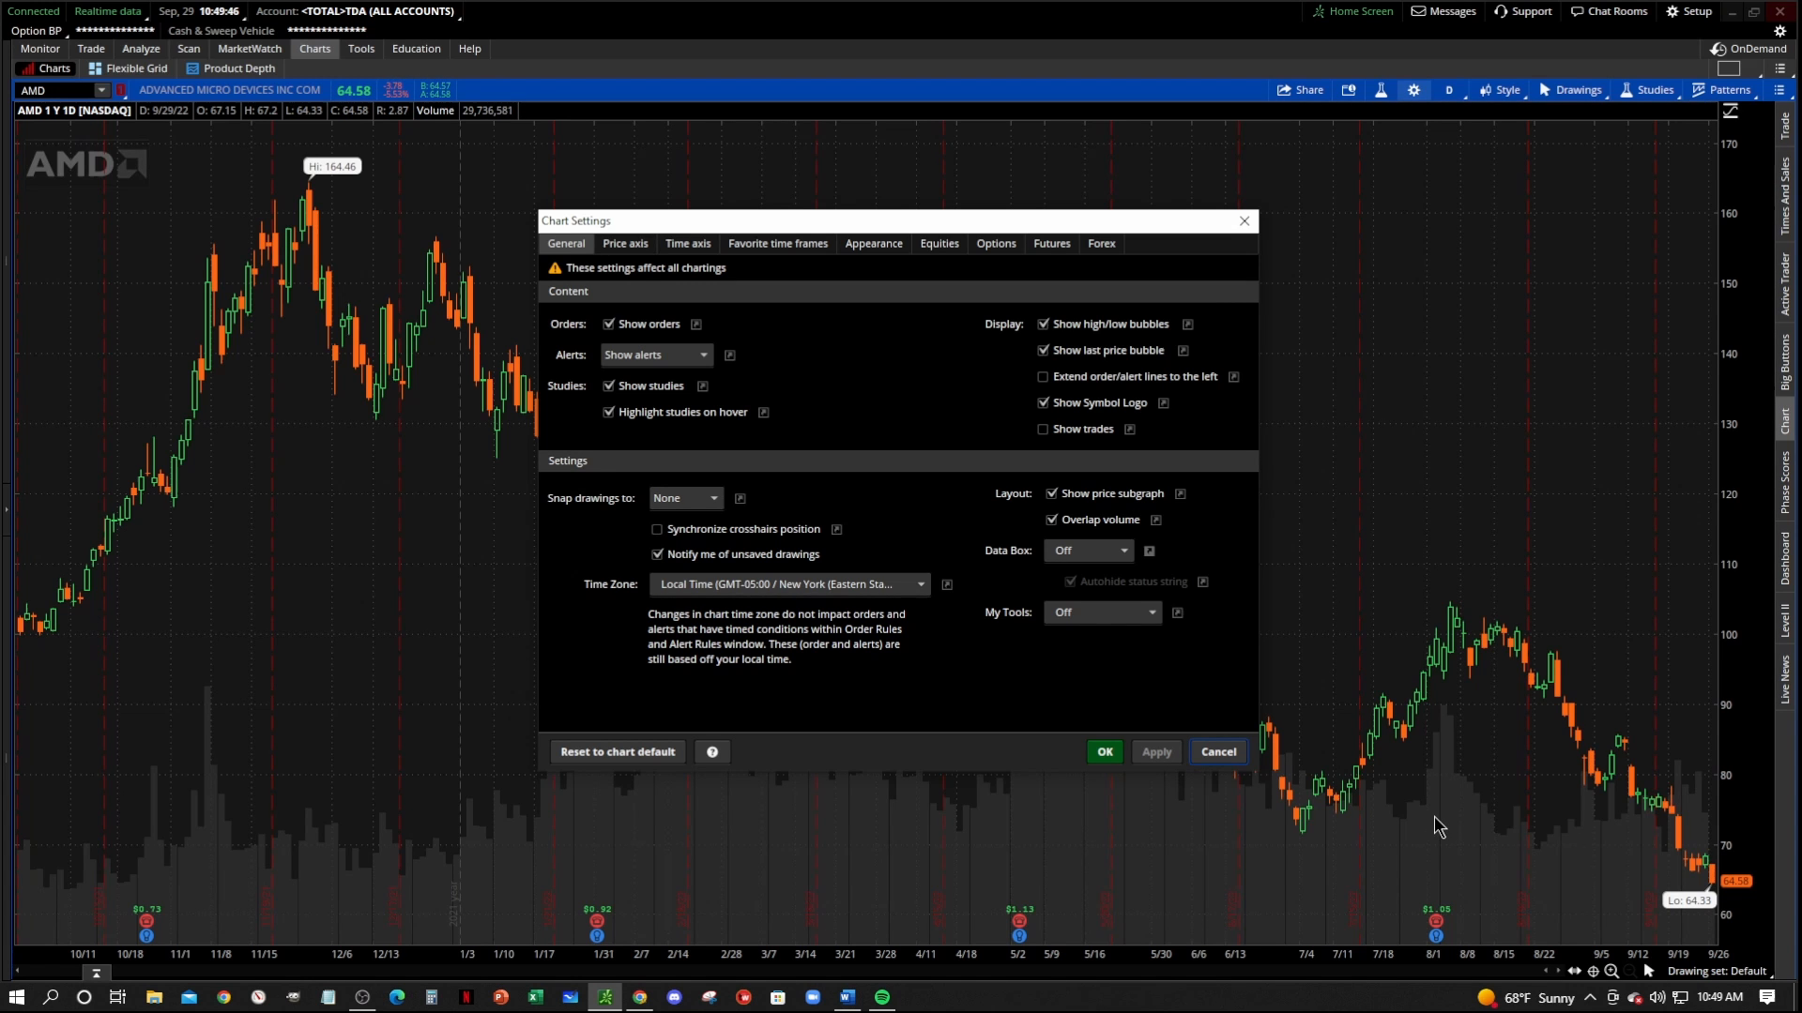